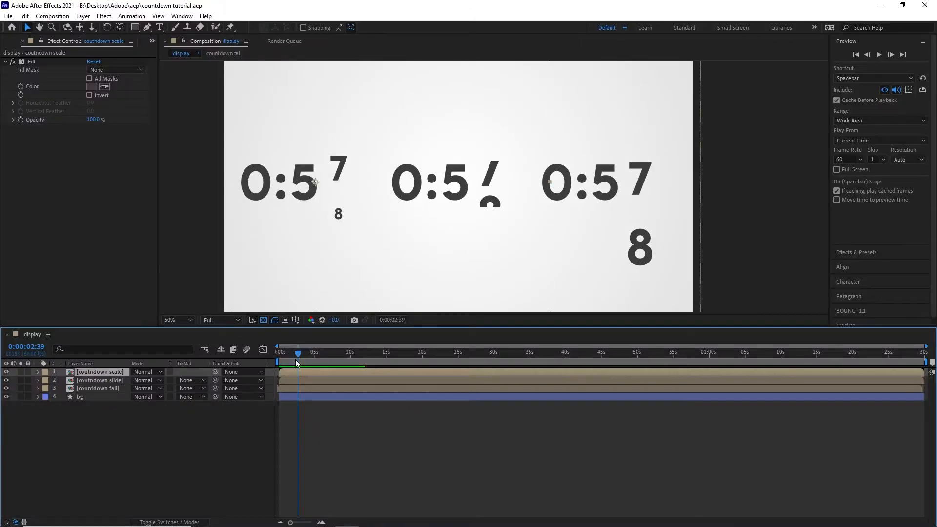
Scrub the timeline to preview the existing countdown animation.
left_click_drag(297, 359, 299, 359)
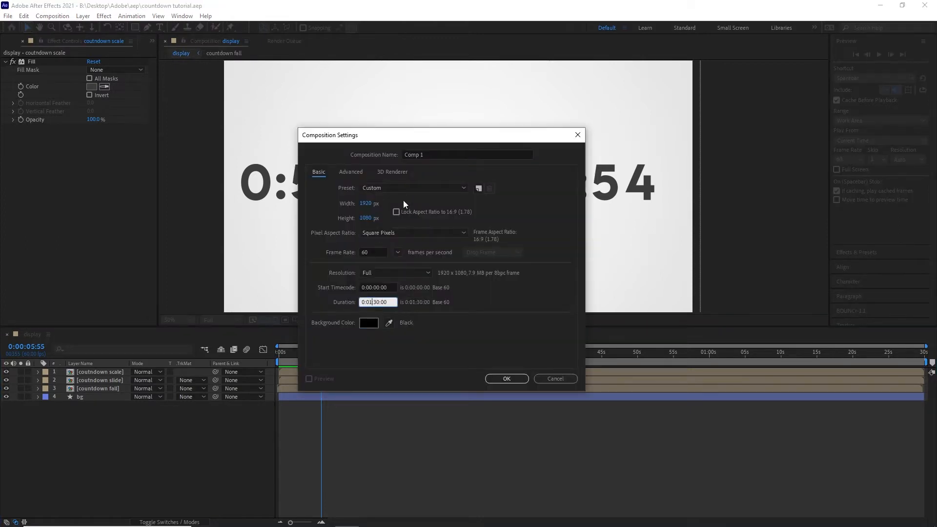
Name the composition 'countdown nounce' and confirm its settings.
left_click(468, 154)
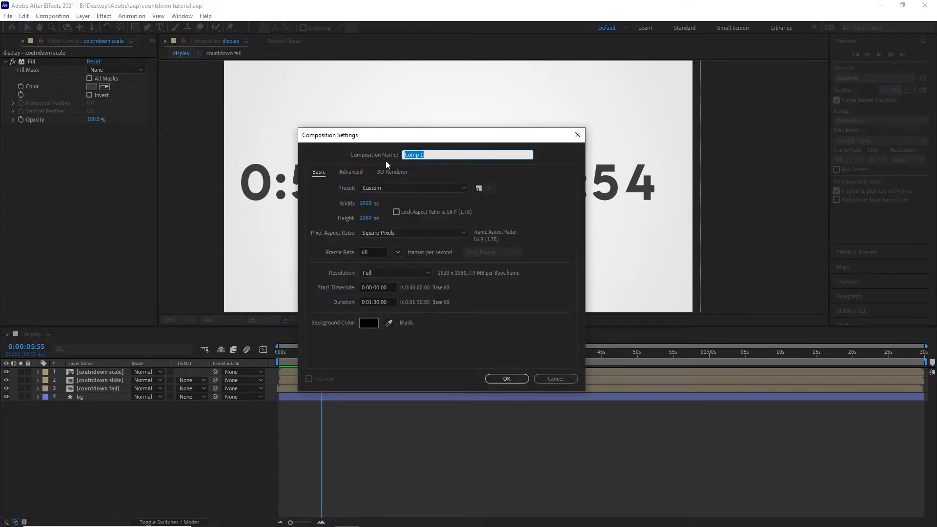
type("countdown nounce")
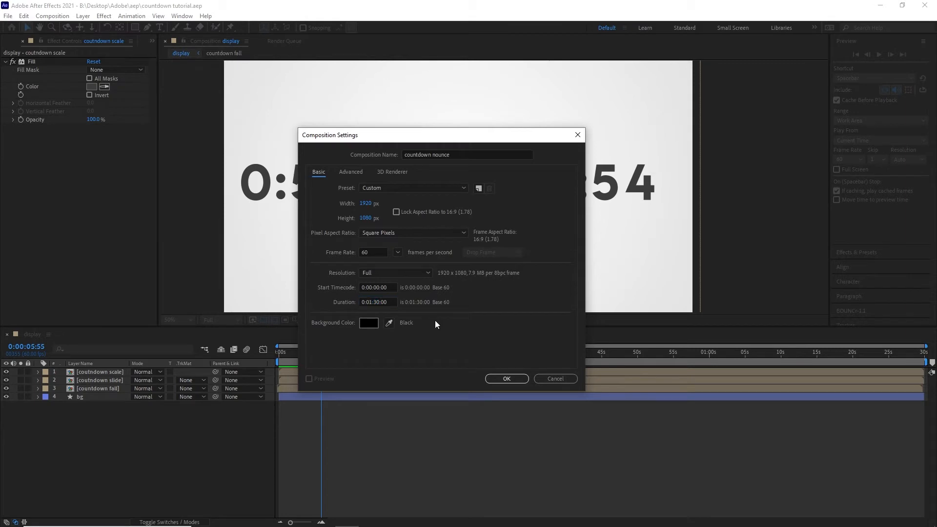
mouse_move(401, 327)
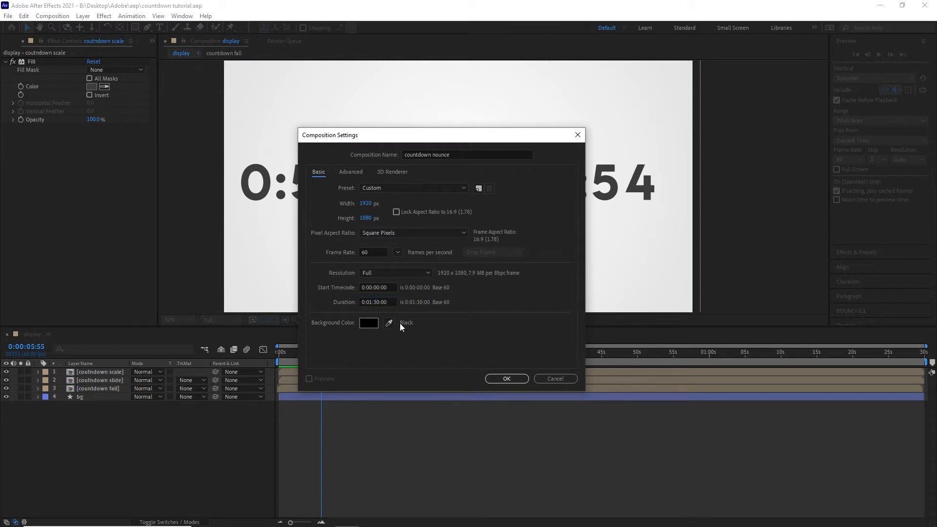
left_click(506, 378)
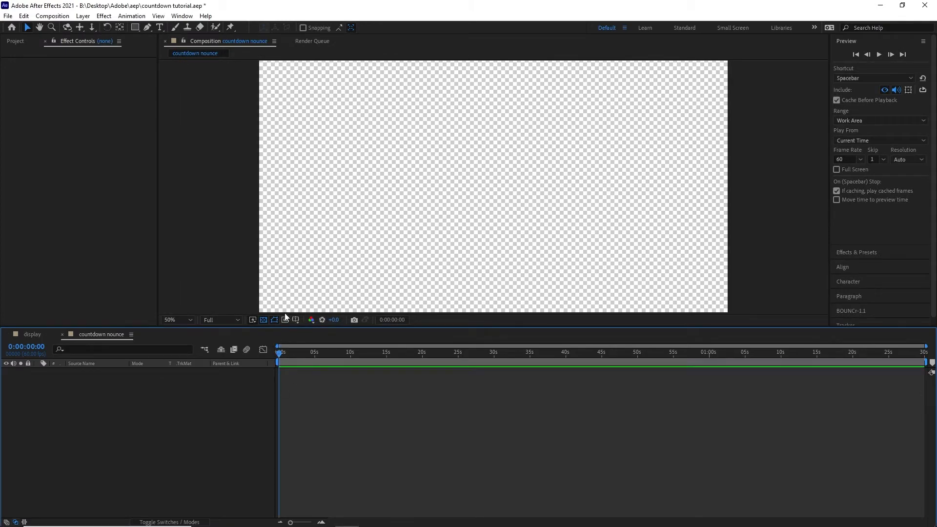
Add a full-frame rectangle shape layer with a radial gradient fill.
left_click(134, 28)
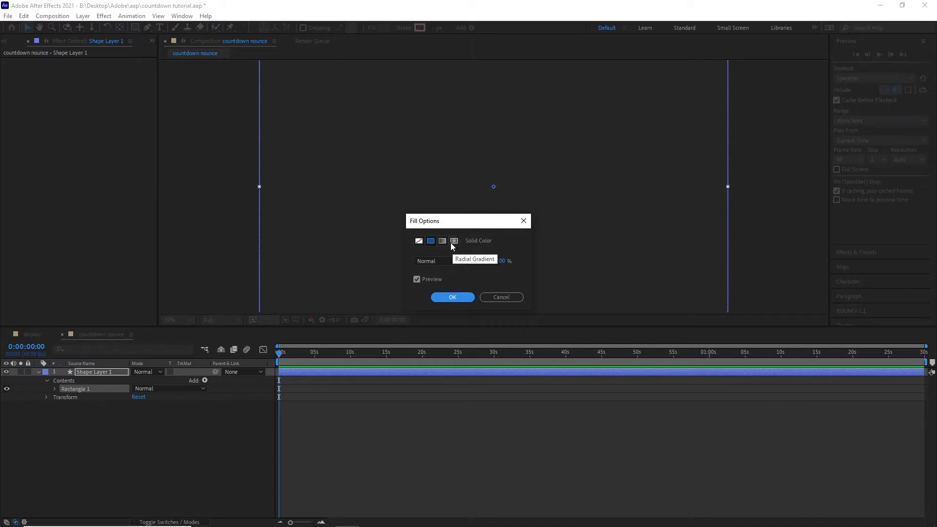
left_click(452, 297)
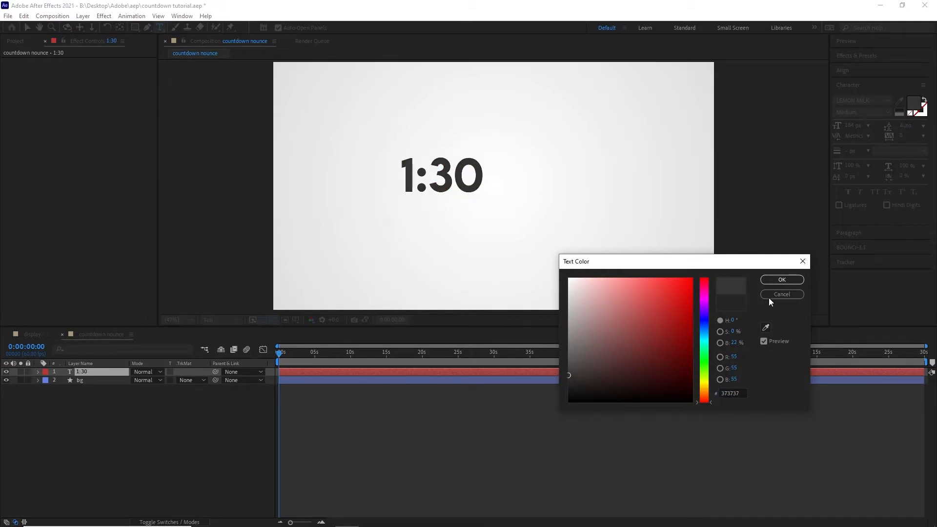
Confirm the dark grey 373737 colour for the 1:30 text.
left_click(780, 279)
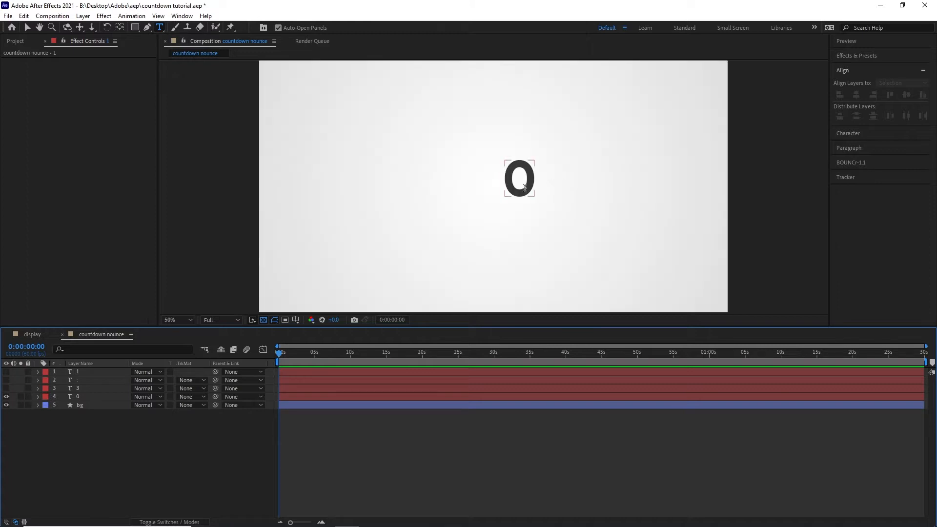
Give the 0 layer's Source Text the expression s=90-Math.floor(time).
left_click(37, 396)
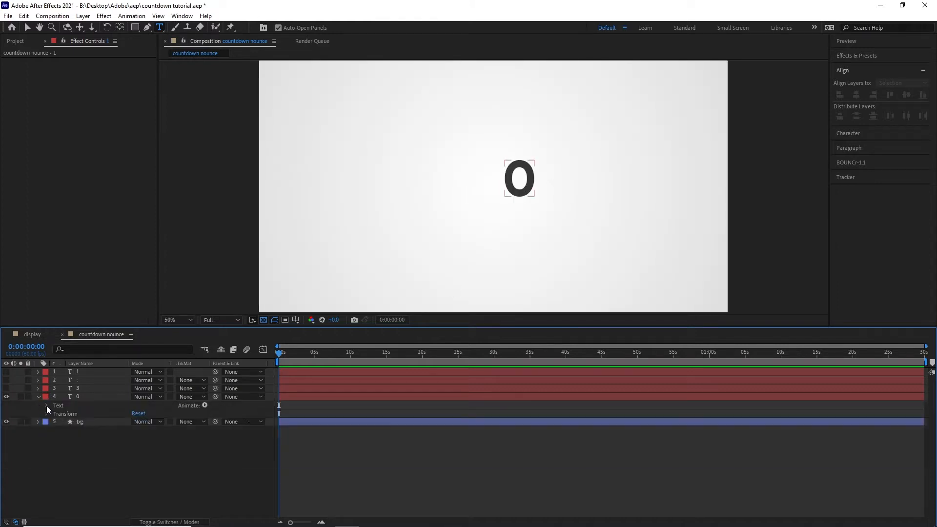
left_click(47, 406)
type("s=")
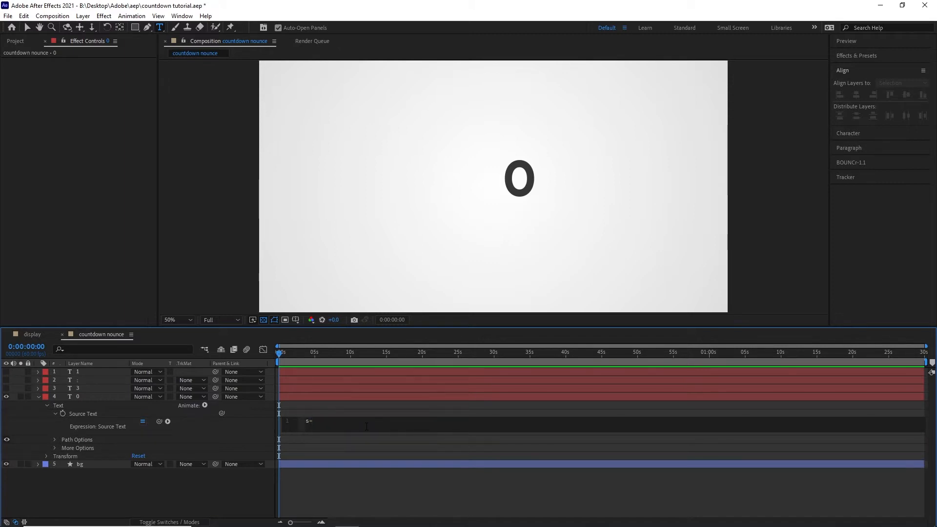
type("time)")
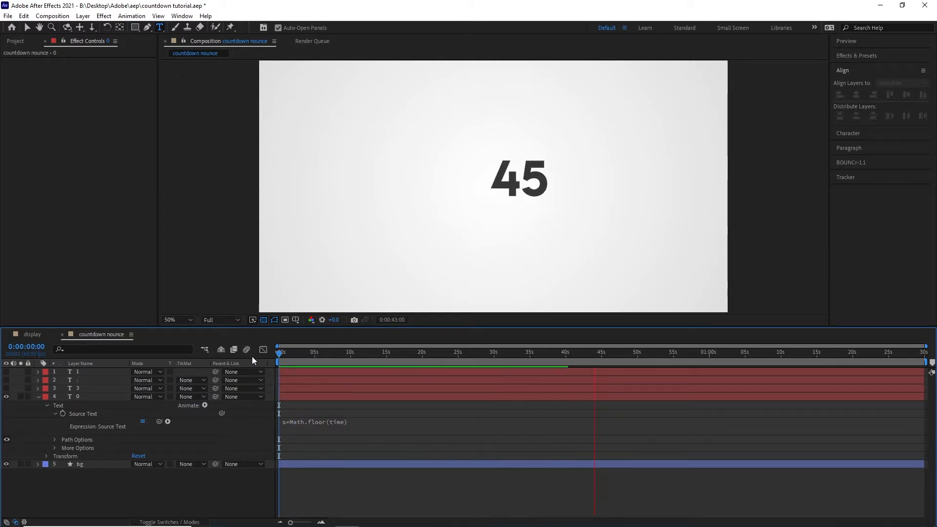
left_click(743, 352)
type("90-")
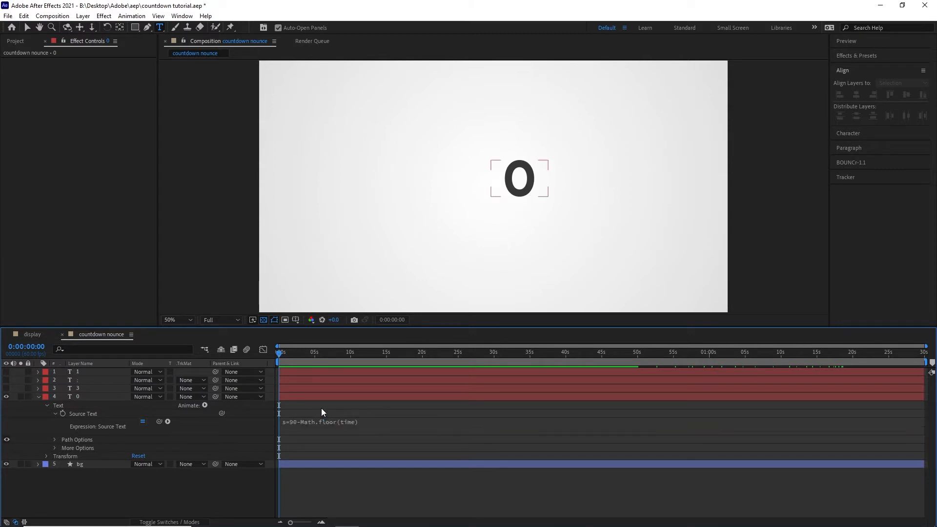
left_click(431, 352)
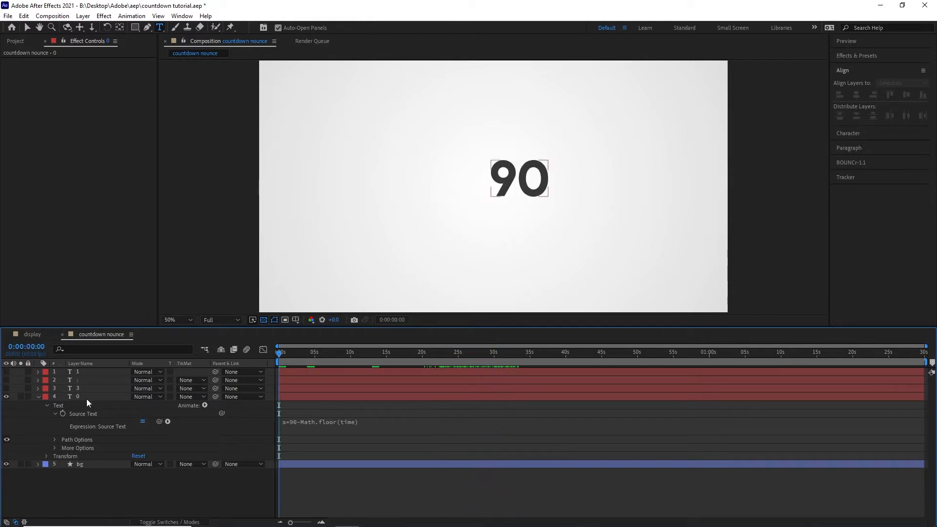
Rename the layer 'ones' and append s%10 to its Source Text expression.
double_click(83, 396)
type("one")
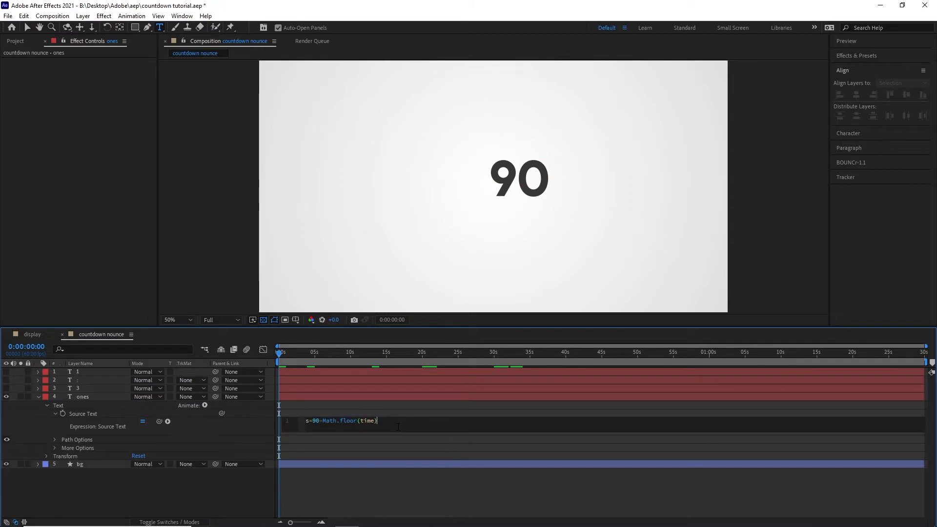
type("s")
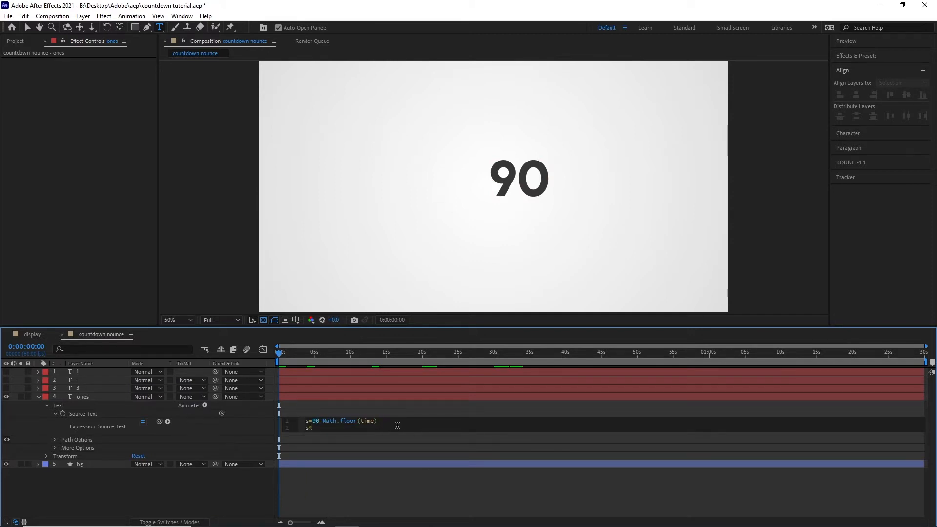
type("%10")
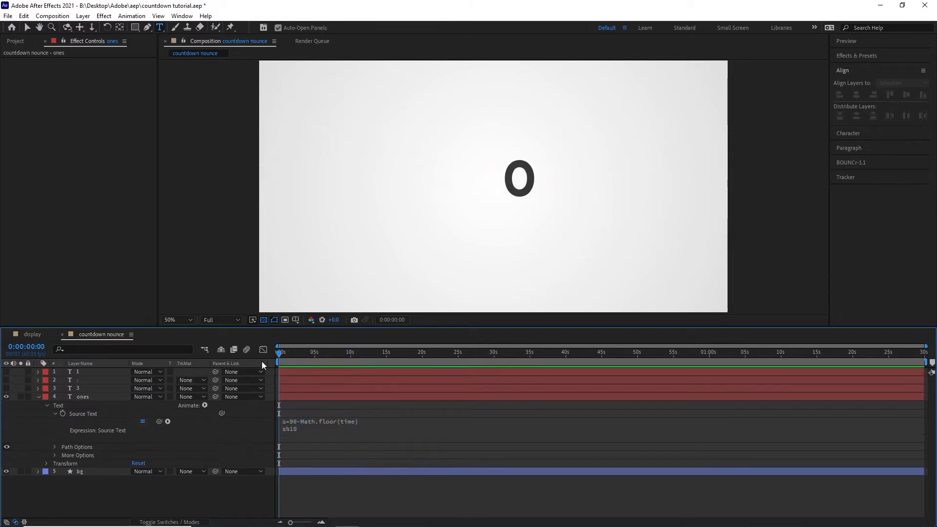
left_click(377, 352)
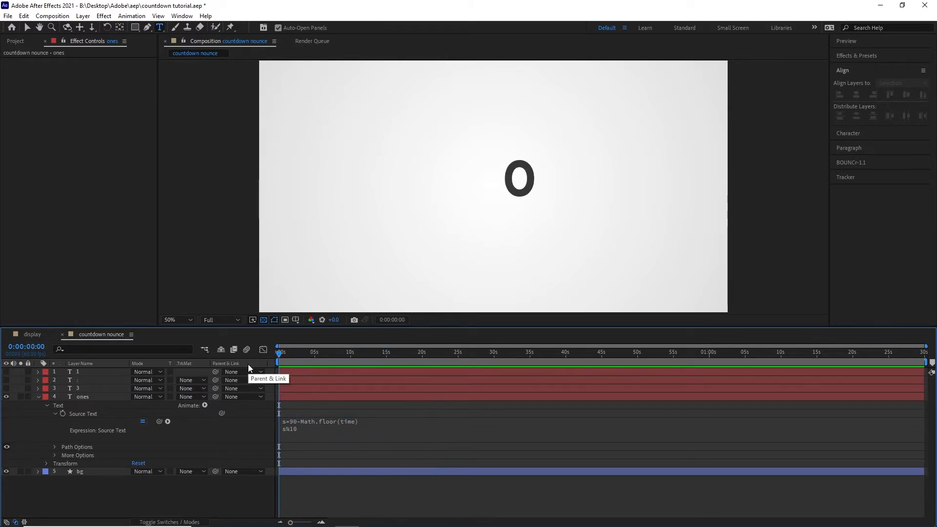
Duplicate the ones layer, label the copy green, and move it above the original.
left_click(83, 397)
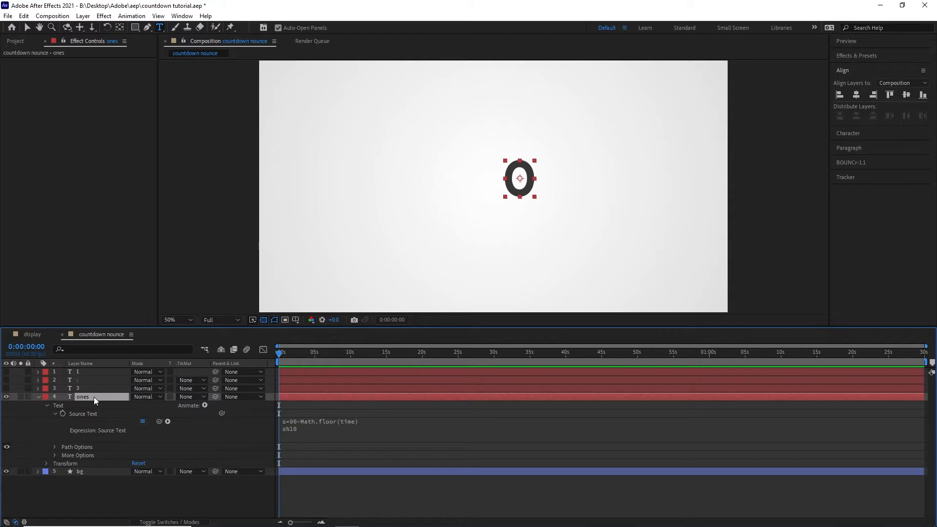
mouse_move(275, 407)
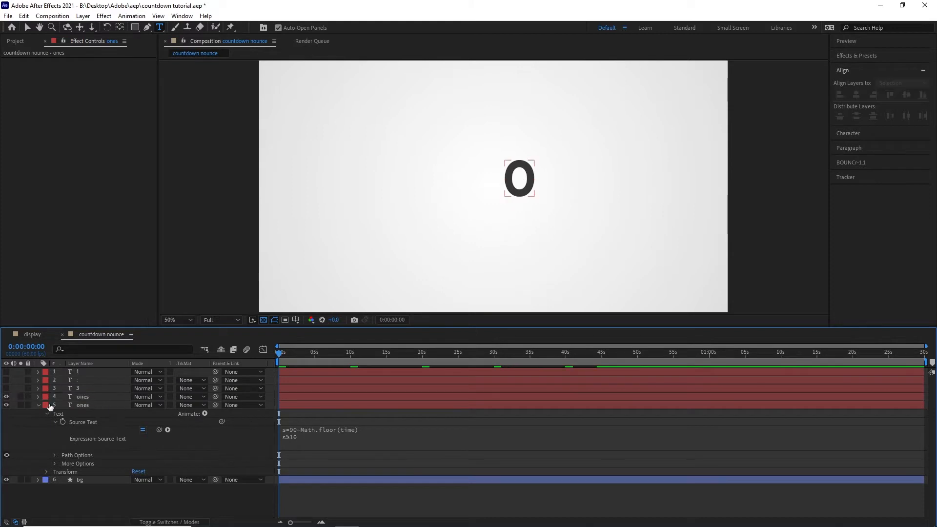
left_click(46, 405)
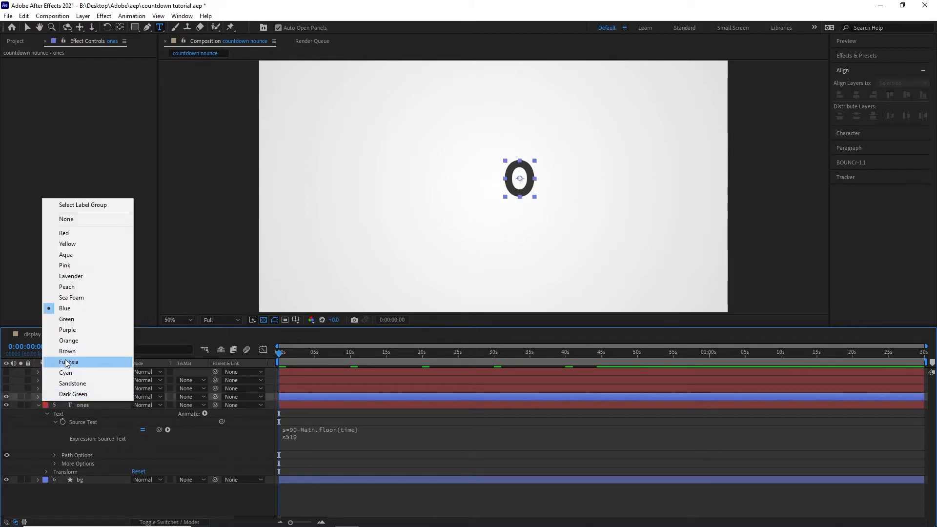
left_click(69, 361)
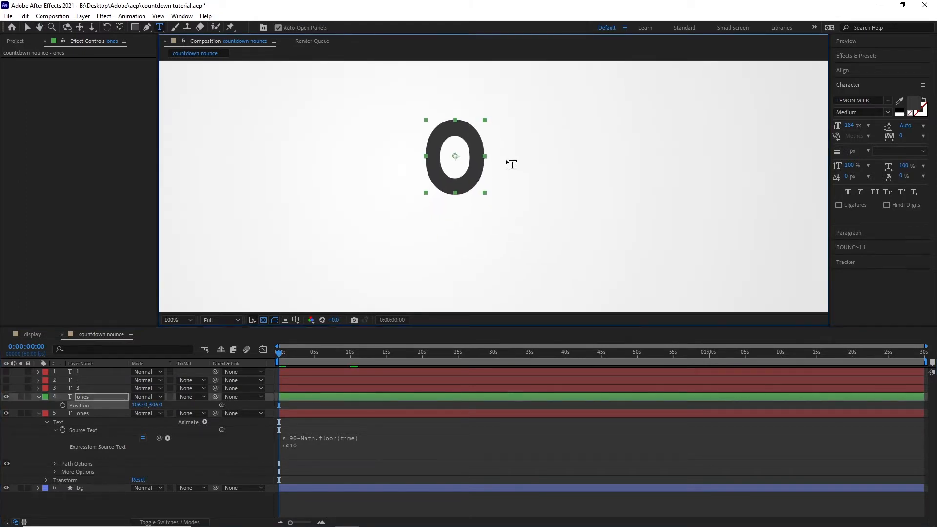
left_click(176, 320)
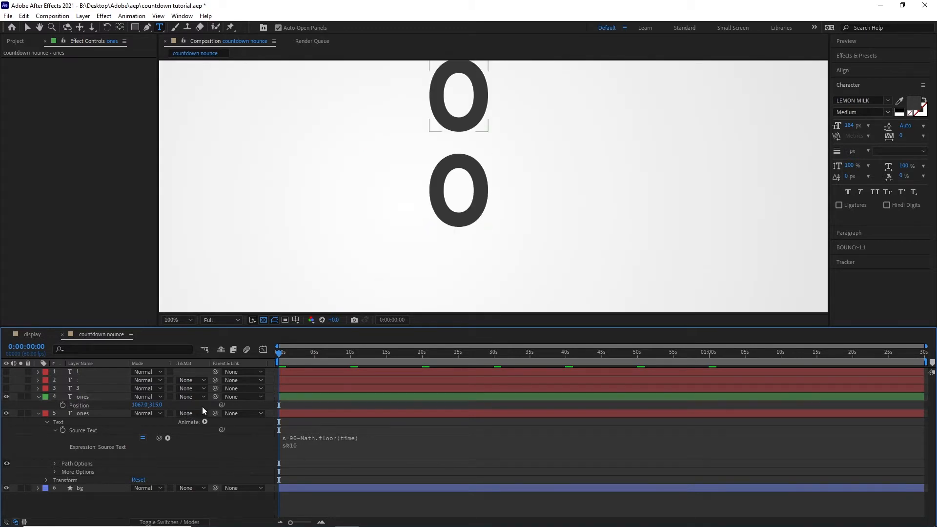
double_click(154, 404)
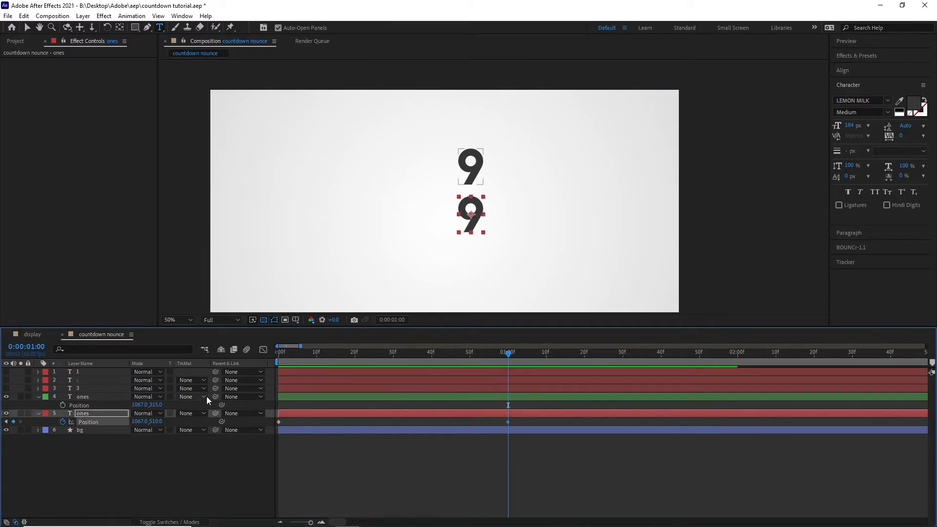
Keyframe the lower ones layer's Position at 0 and 1 s with 80% influence easing.
left_click(315, 352)
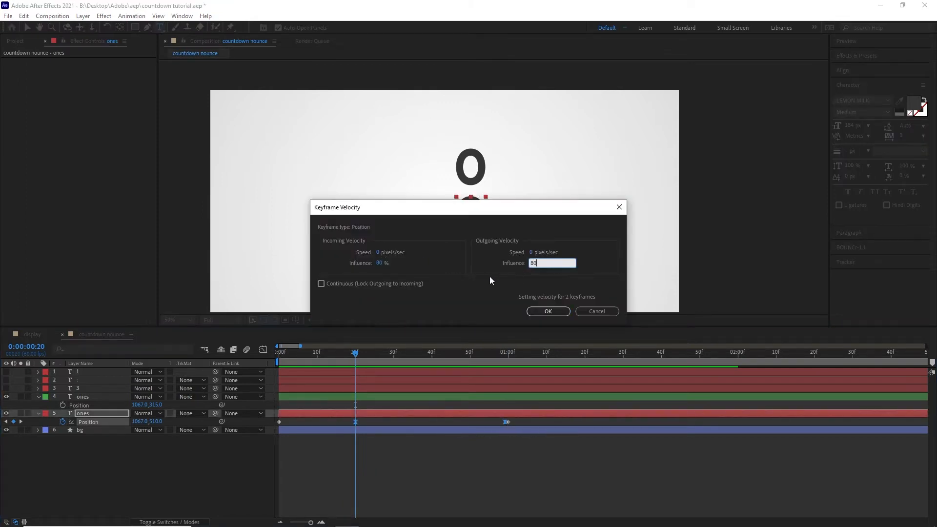
left_click(546, 311)
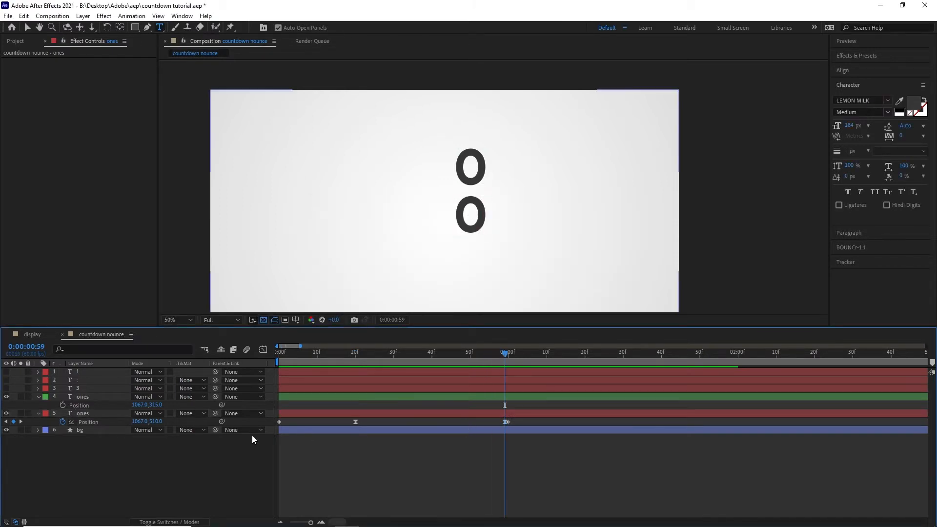
double_click(147, 421)
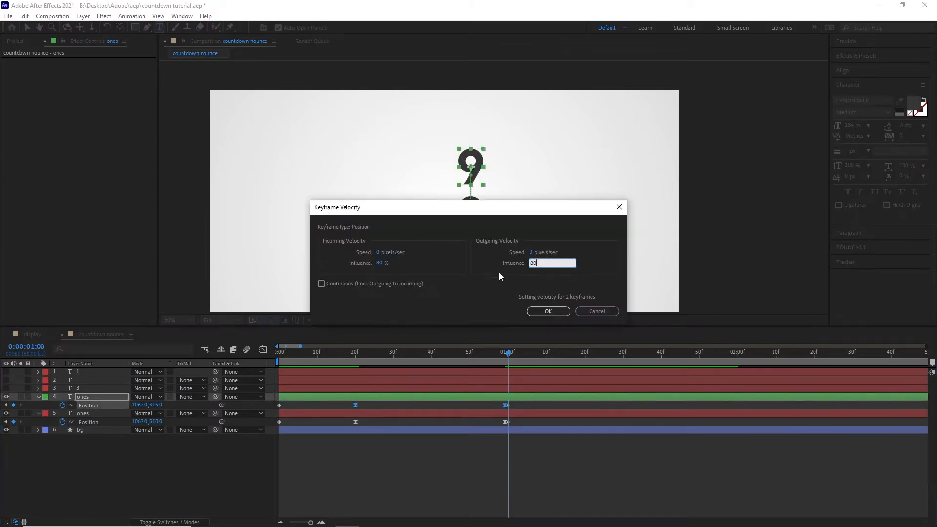
Apply 80% influence easing to the green copy's Position keyframes.
left_click(547, 312)
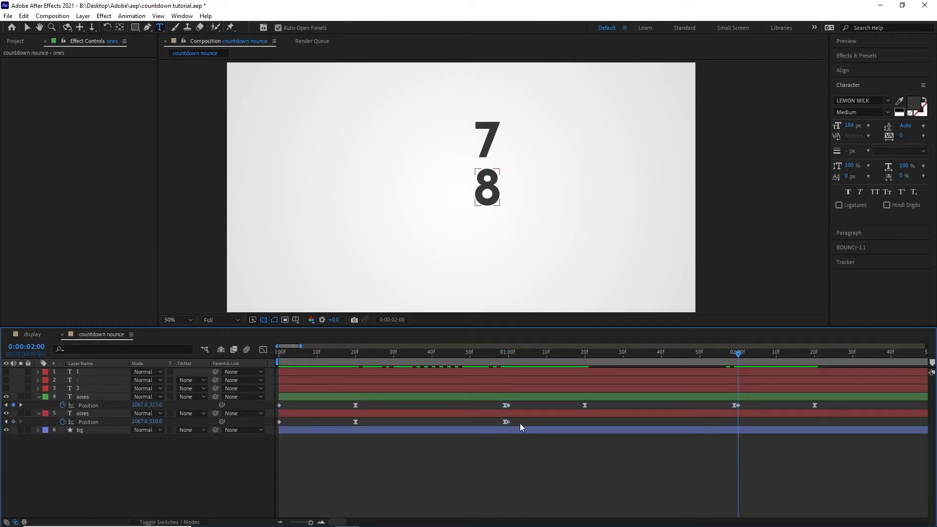
Add a loopOut() expression to the ones layers' Position property.
left_click(83, 413)
type("loopOut()")
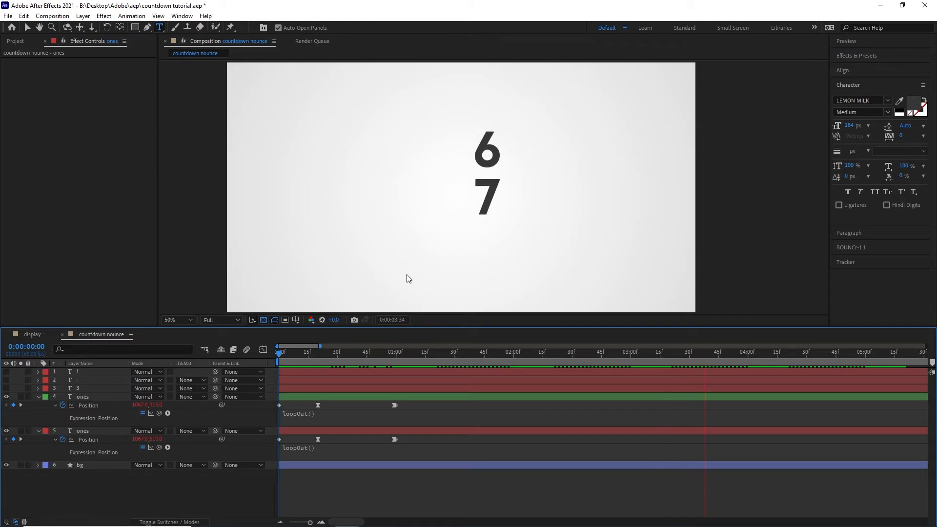
Adjust the ones layers' position keyframes so the pair reads 9 over 0 at 0:00.
left_click(281, 352)
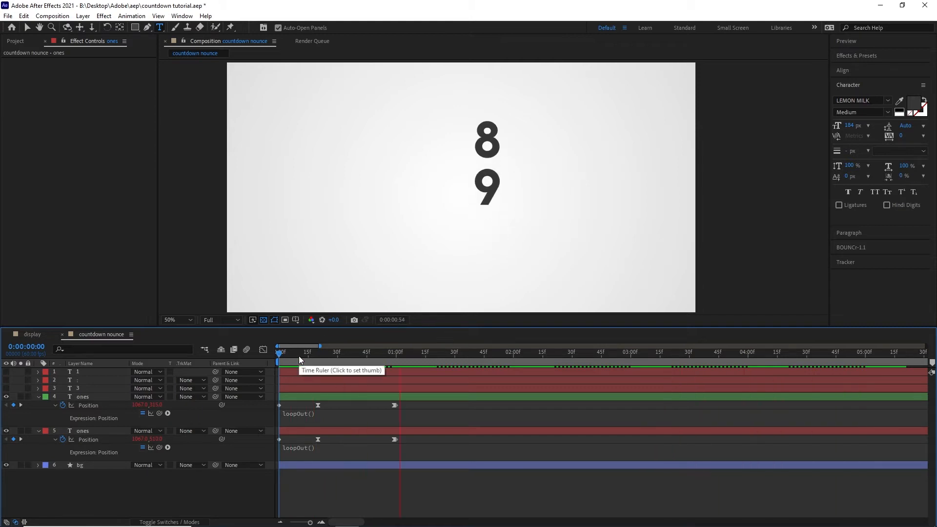
left_click(394, 351)
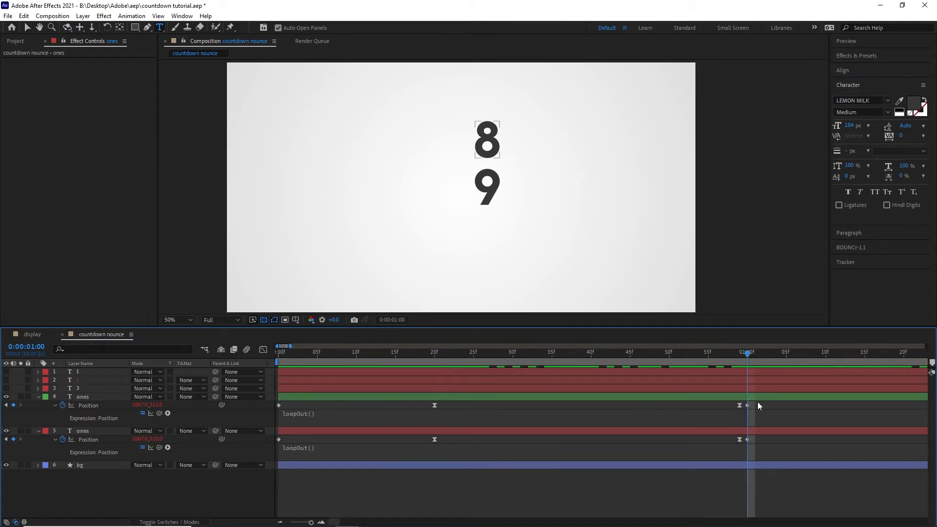
left_click(83, 396)
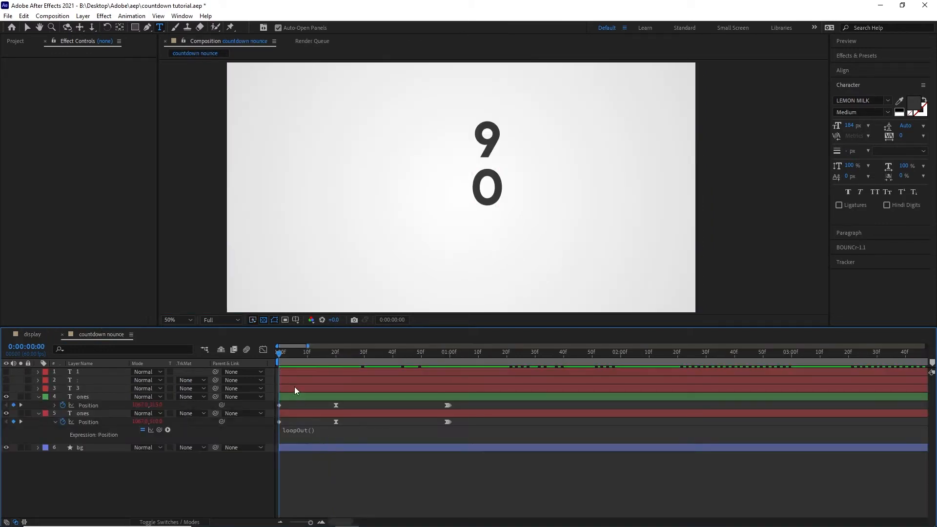
left_click(424, 358)
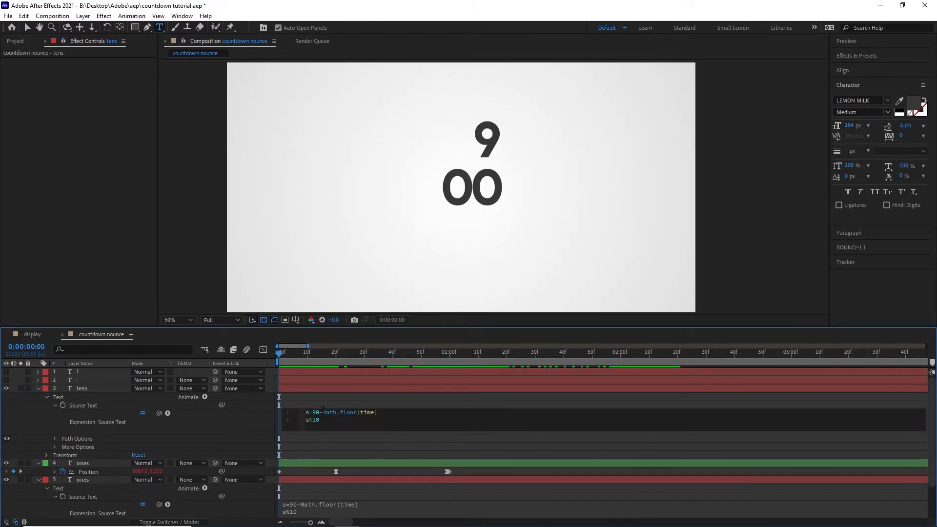
Change the tens Source Text expression to Math.floor(s%60/10) and scrub to check it reads 30.
triple_click(340, 411)
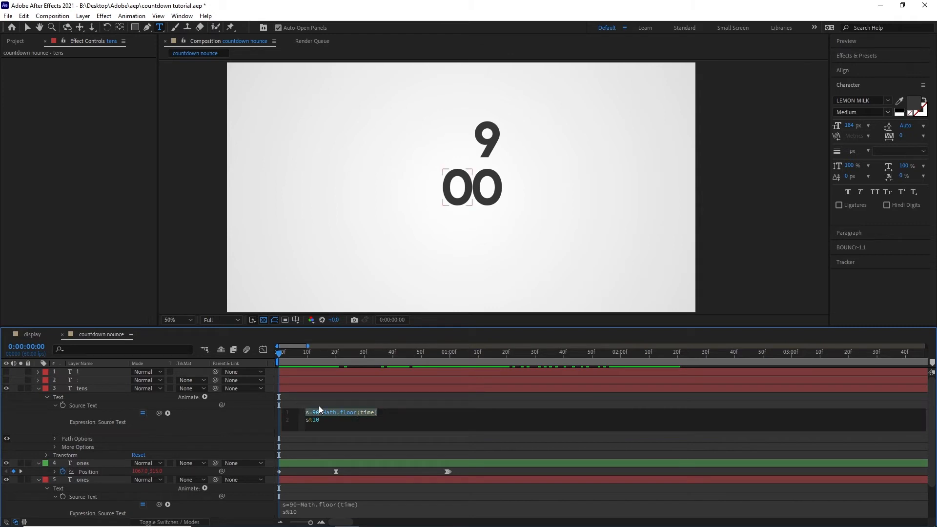
left_click(319, 419)
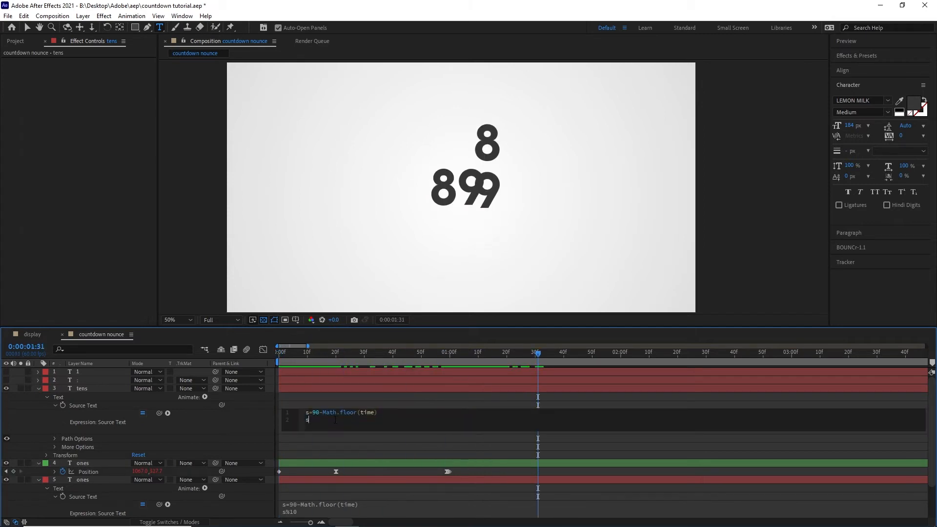
type("%60")
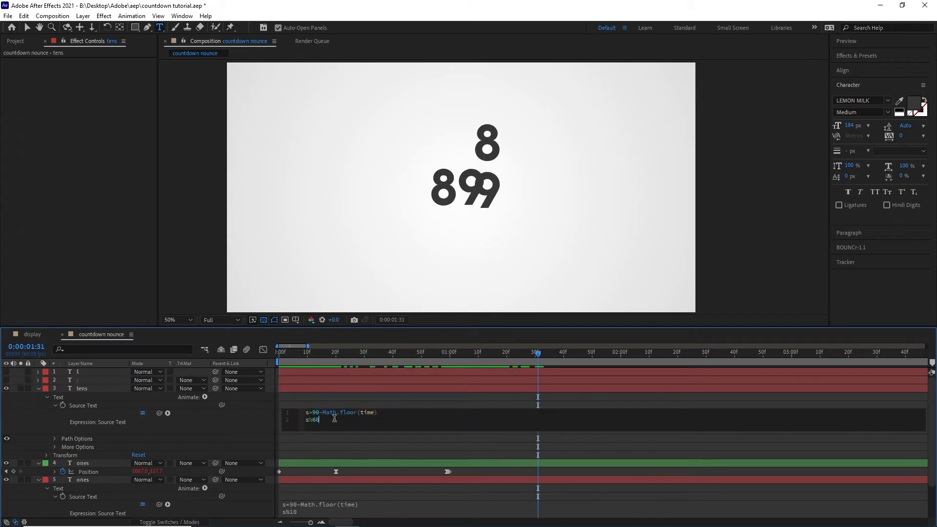
left_click(293, 352)
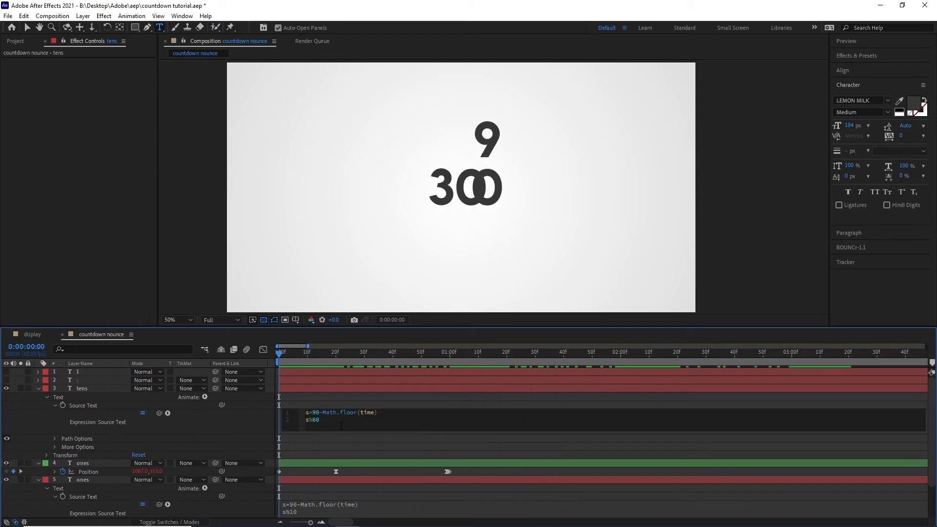
left_click(403, 352)
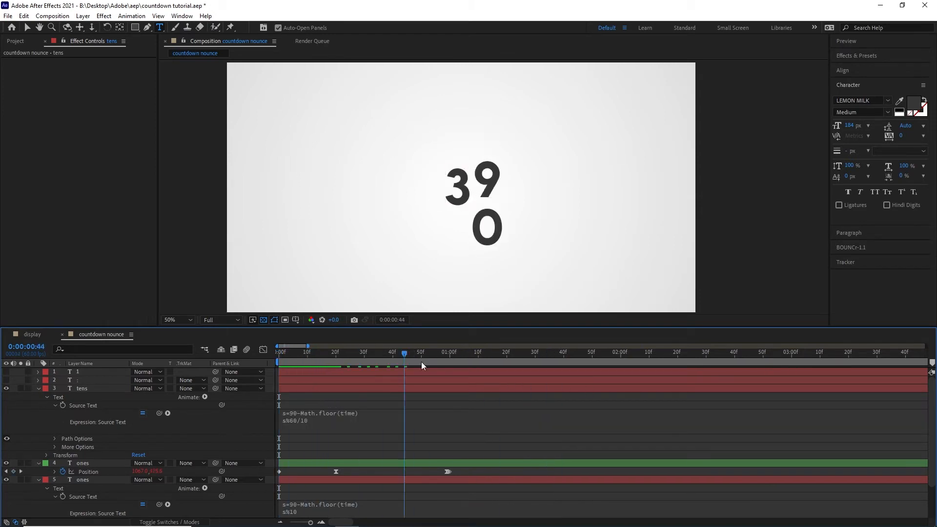
left_click(802, 351)
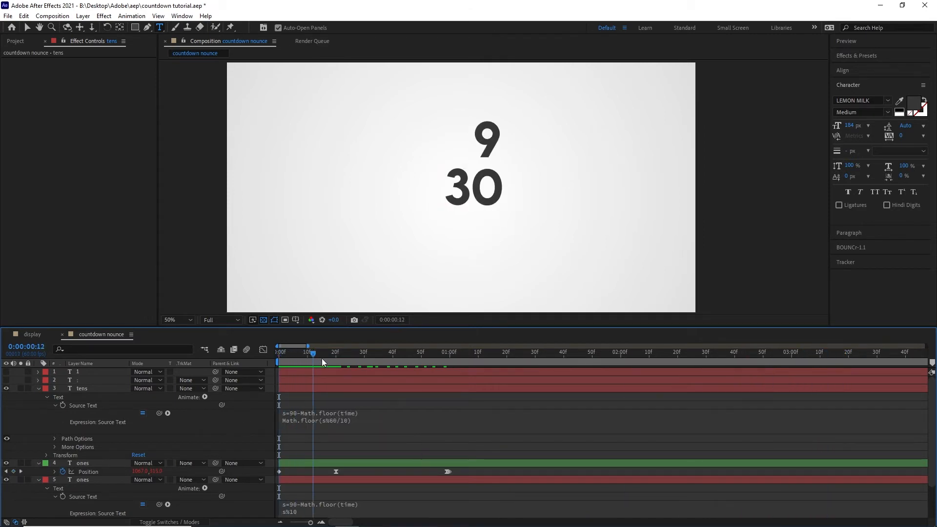
left_click(687, 352)
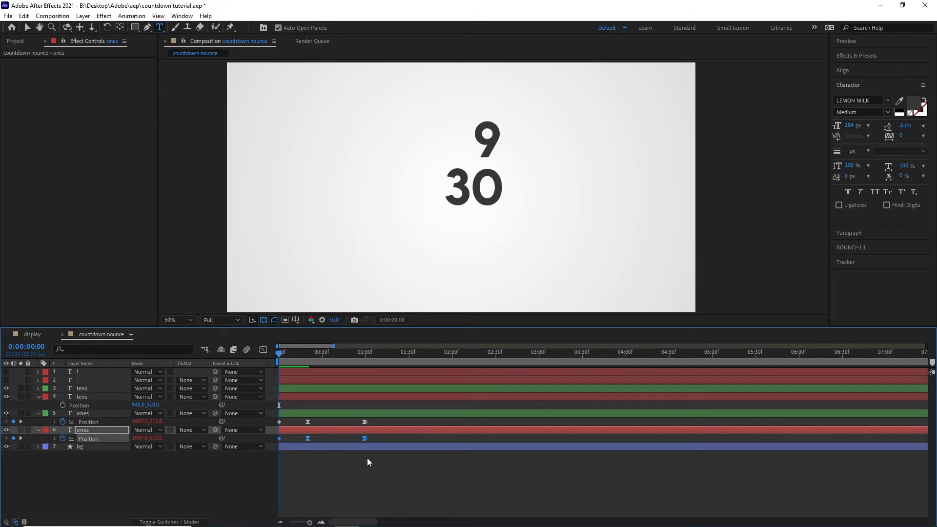
Keyframe the duplicate tens layer's Position from 510 to 705, eased at 80% influence.
left_click(81, 396)
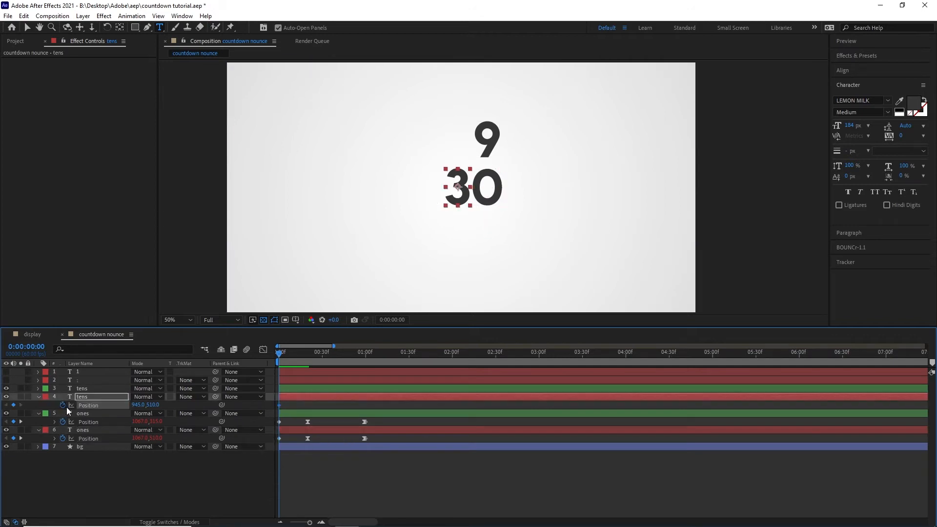
left_click(364, 351)
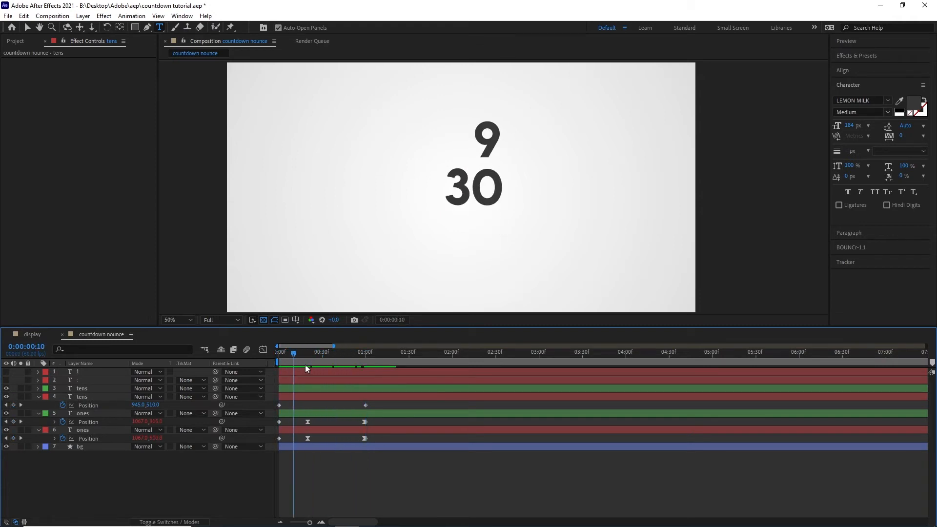
left_click(350, 351)
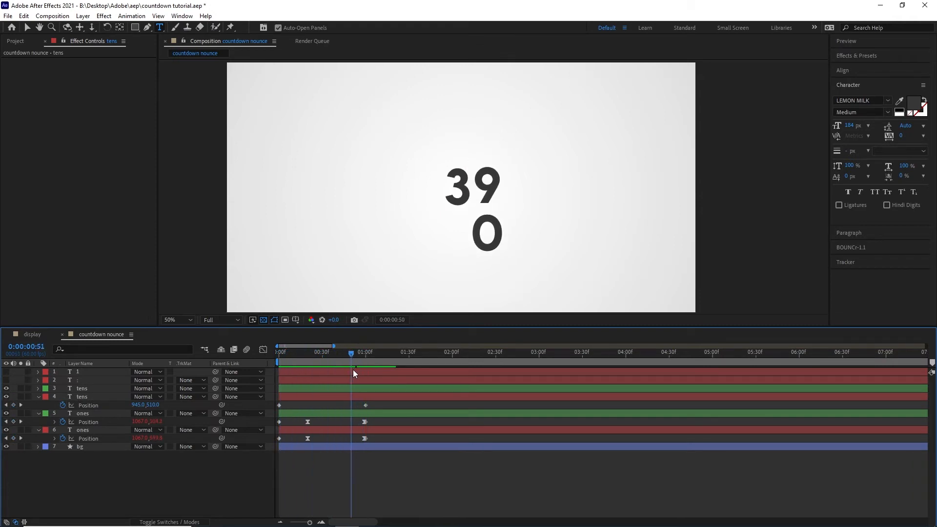
left_click_drag(351, 352, 341, 352)
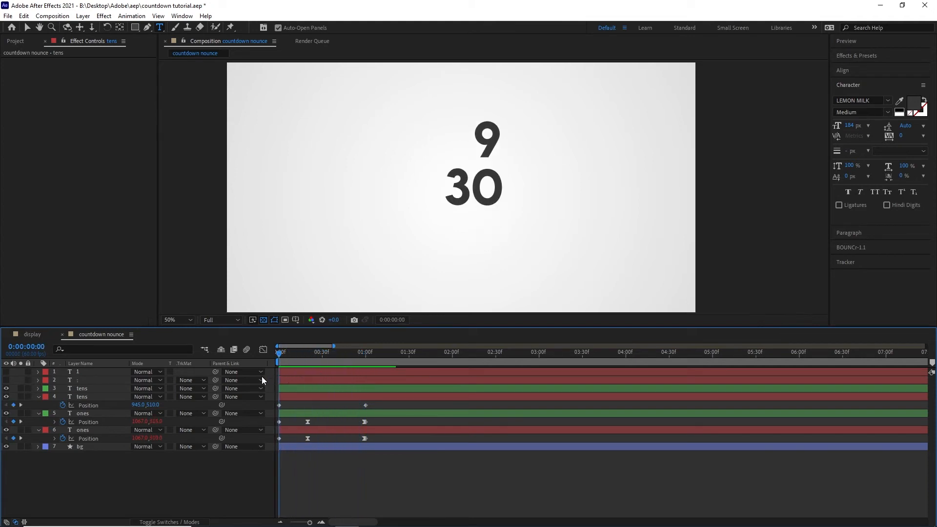
left_click(354, 352)
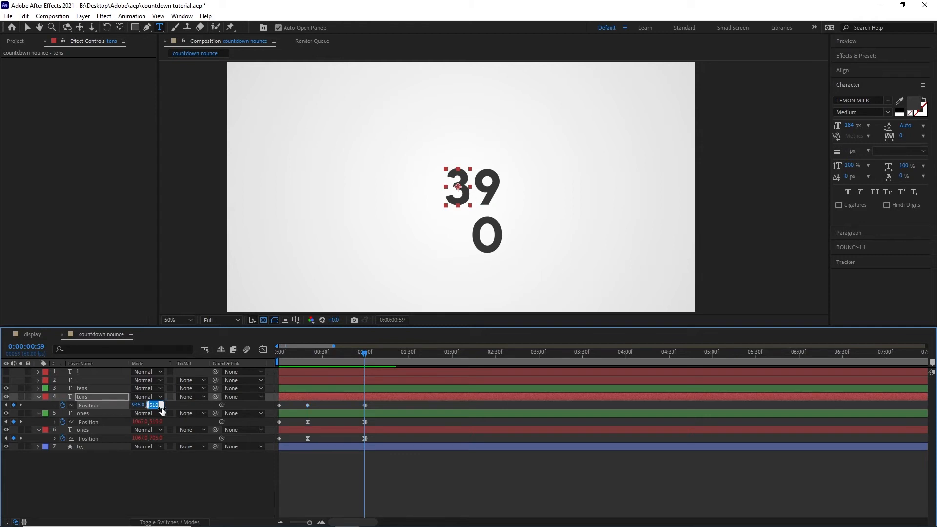
type("10+15")
type("80")
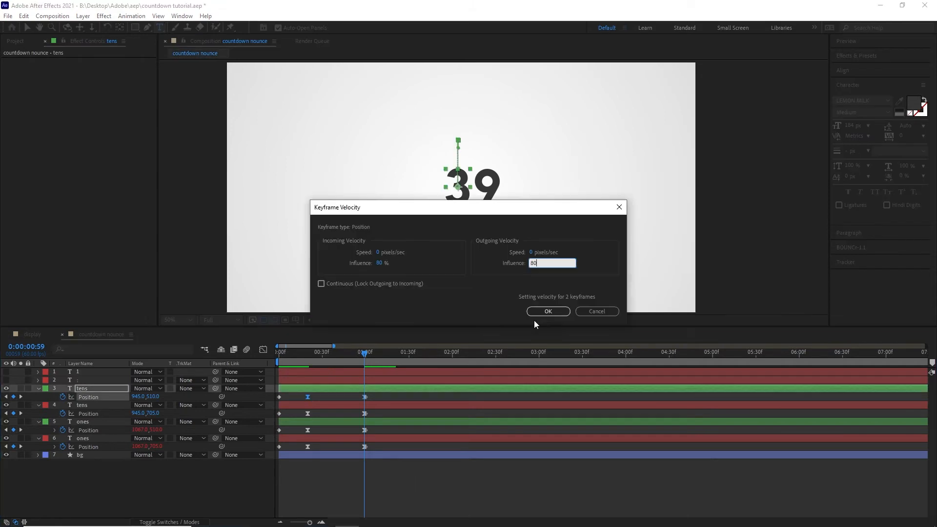
left_click(547, 310)
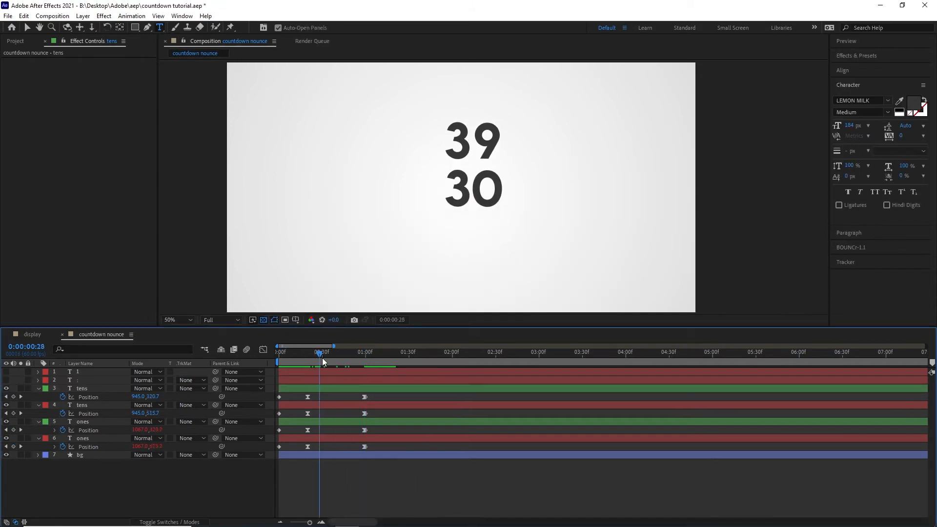
left_click_drag(320, 351, 369, 351)
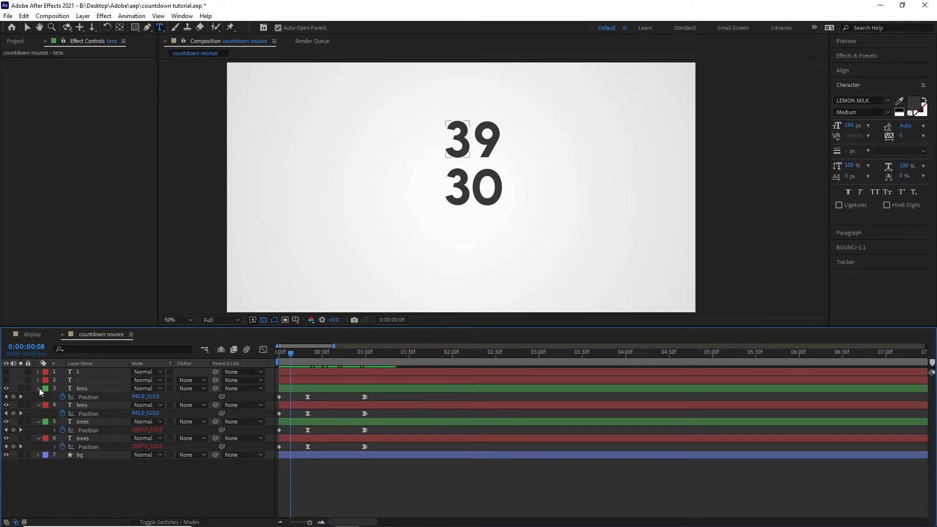
Lower the upper tens offset, add loopOut() to both tens Positions, and end keyframes at 10s.
left_click(37, 388)
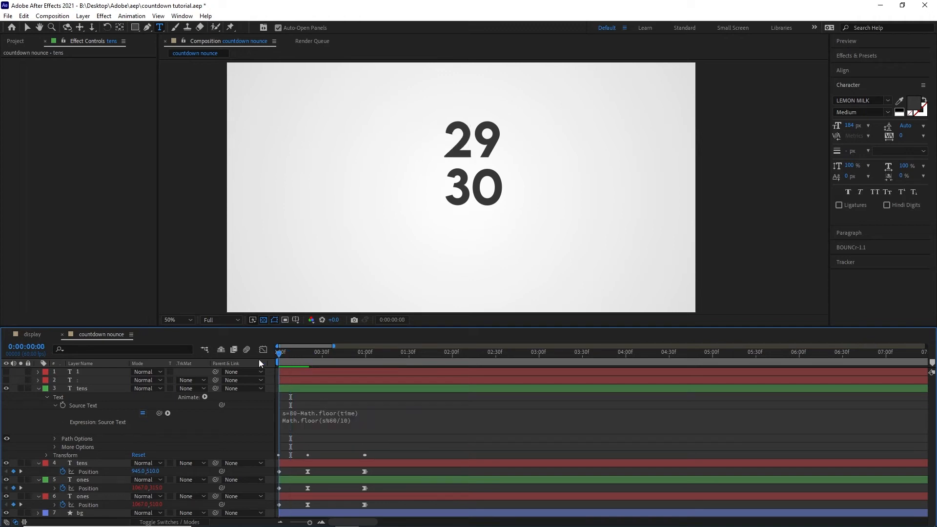
left_click(582, 352)
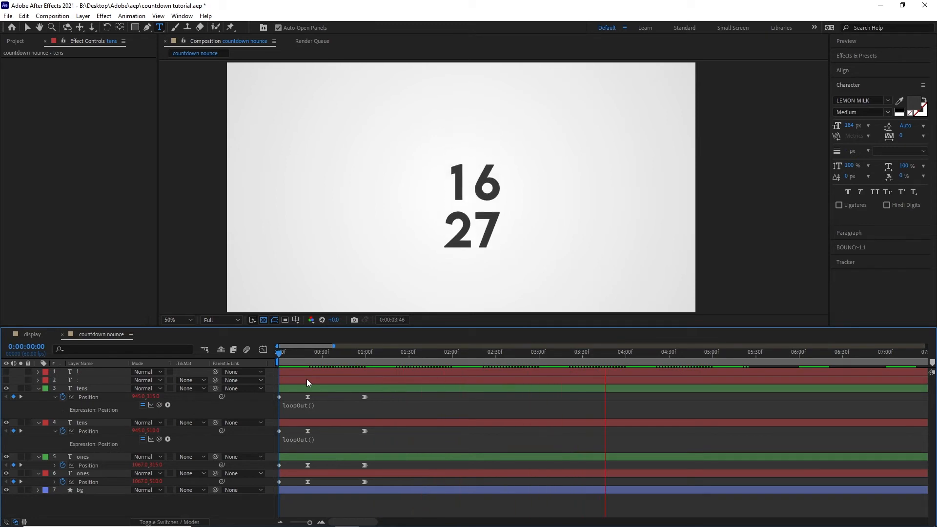
left_click(364, 351)
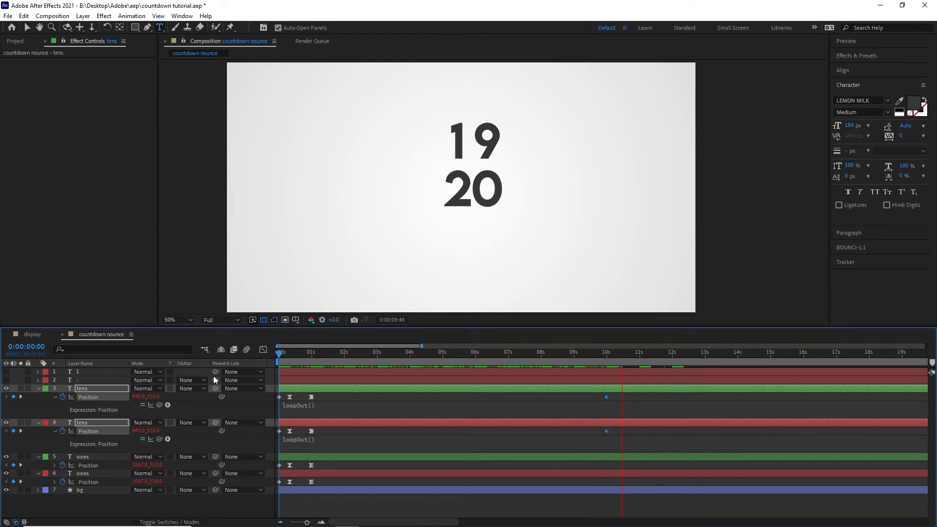
left_click(634, 352)
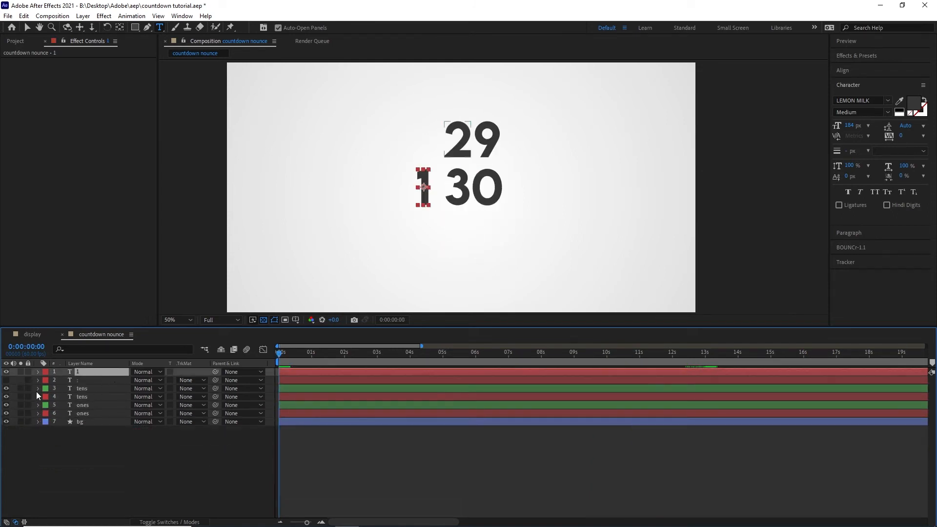
Give layer 1 the Source Text expression s=90-Math.floor(time); Math.floor(s/60), then scrub to verify.
left_click(38, 388)
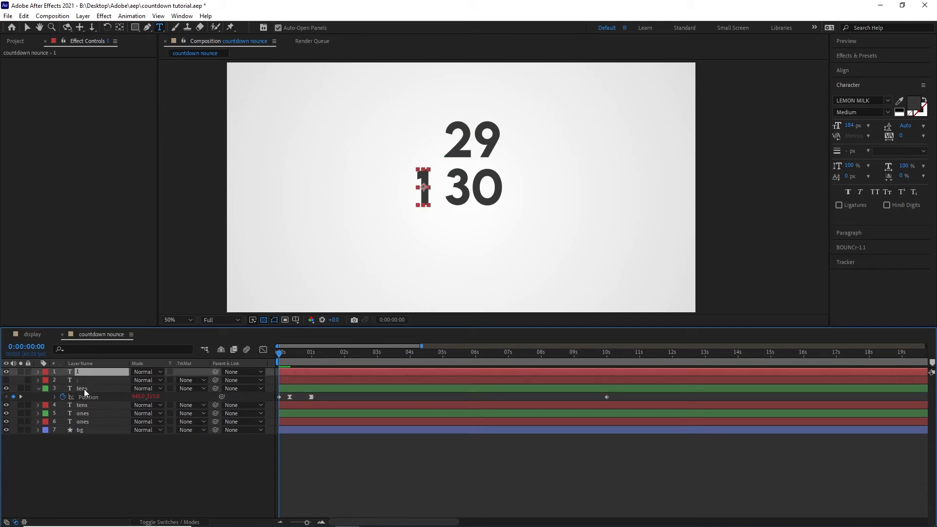
left_click(38, 372)
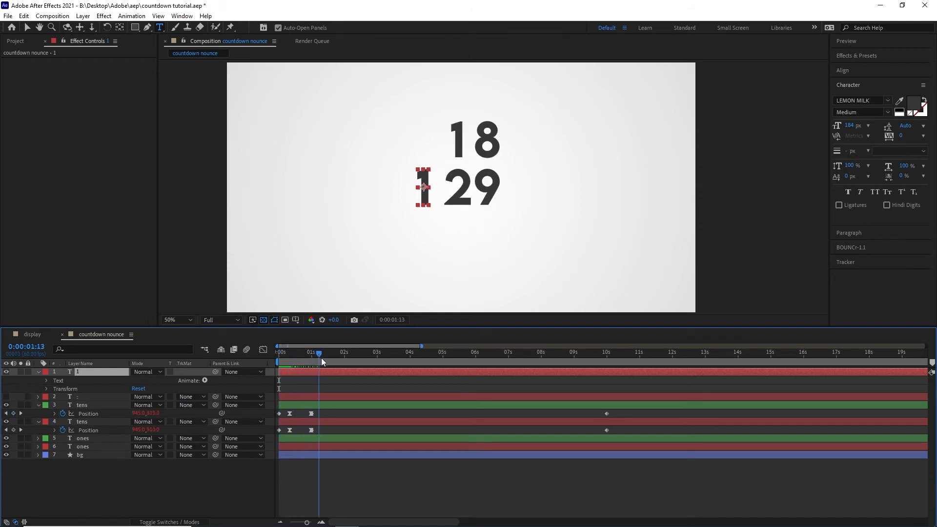
left_click_drag(318, 351, 923, 351)
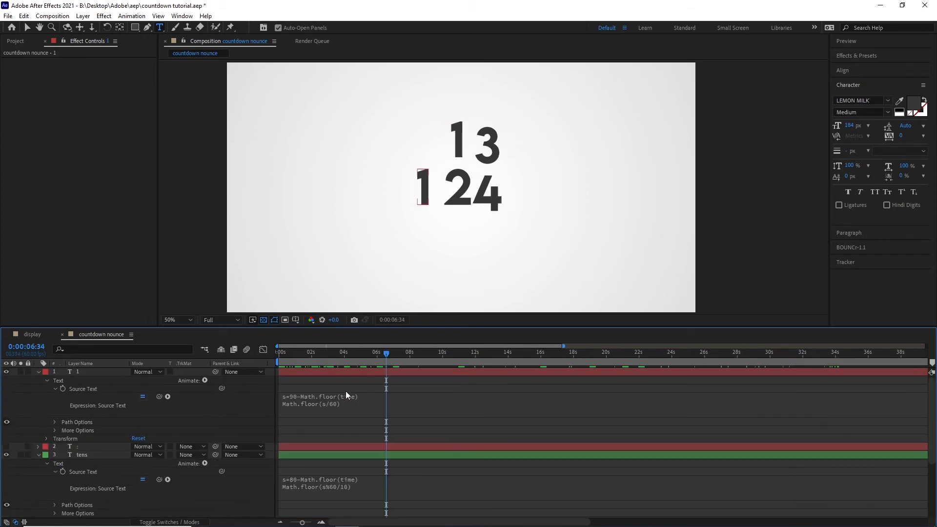
left_click(693, 352)
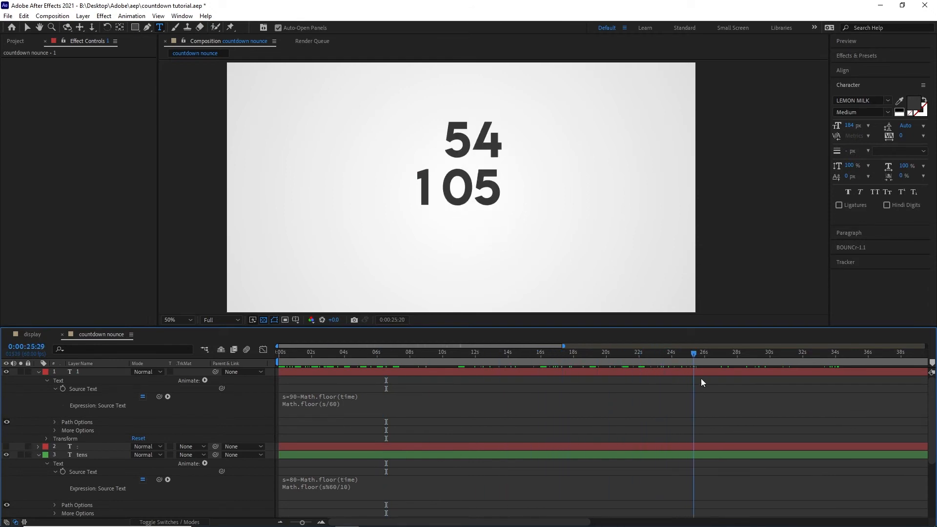
left_click(593, 351)
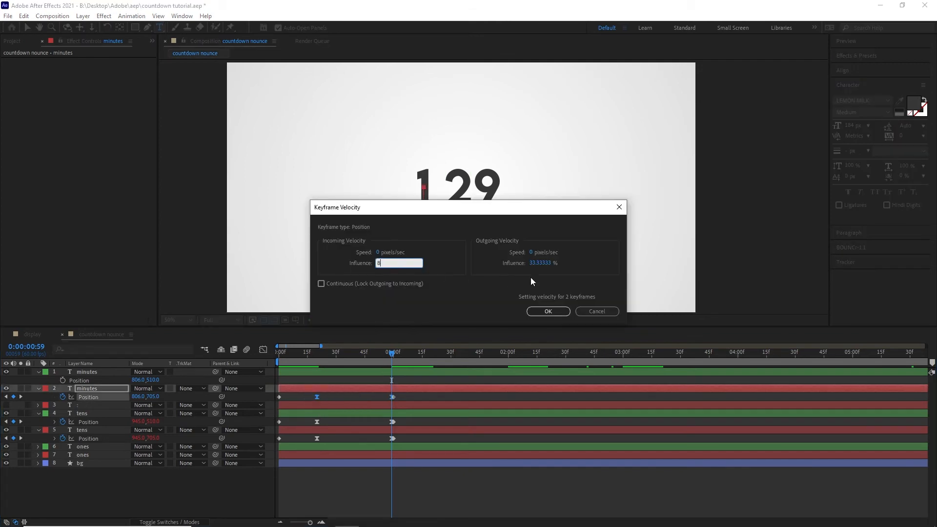
Set the minutes Position keyframes' incoming and outgoing influence to 80%.
left_click(552, 263)
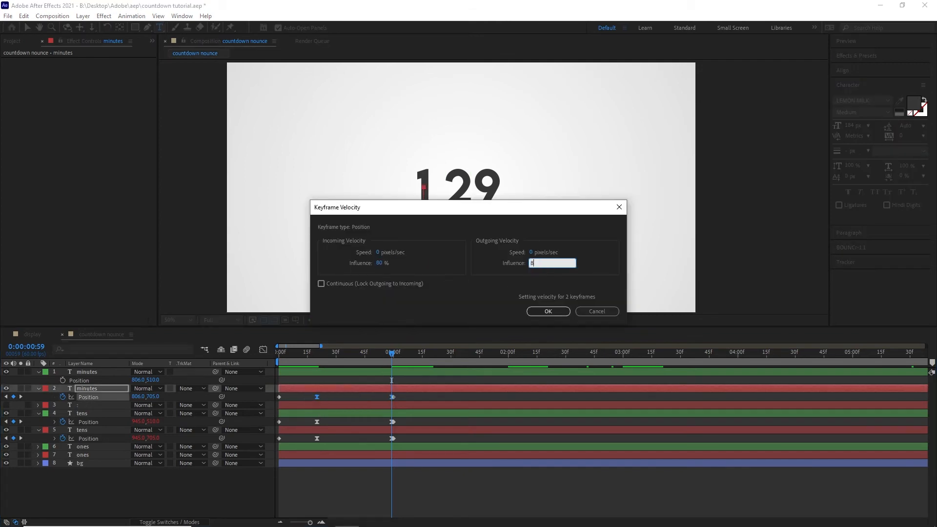
left_click(546, 311)
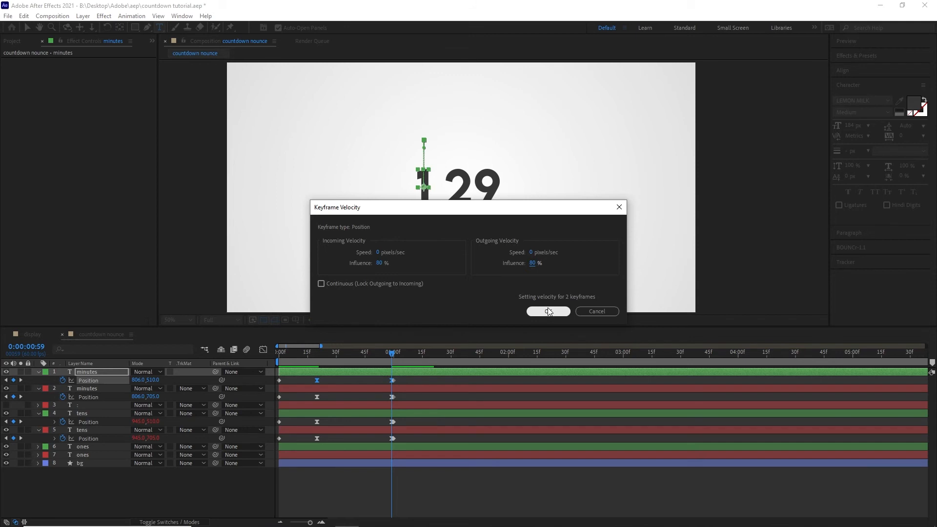
left_click(548, 311)
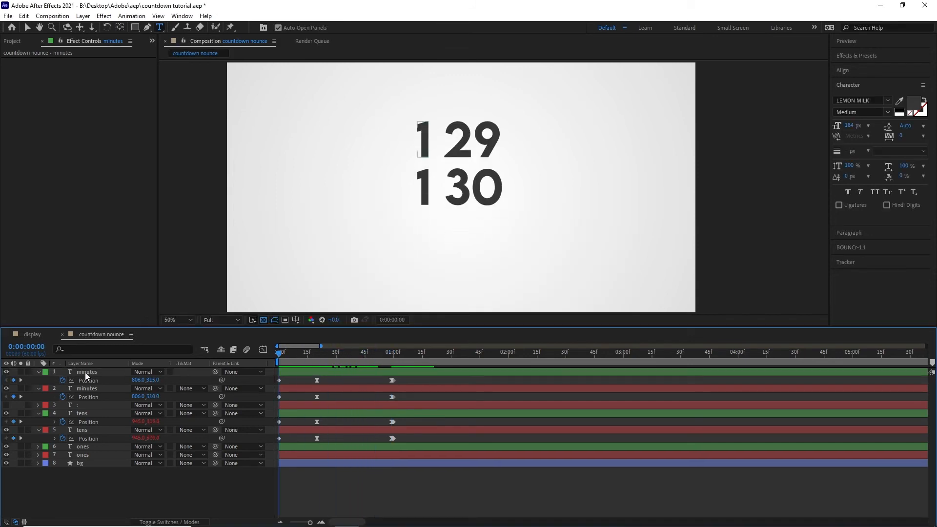
Change the top minutes digit to 0 and move both minutes layers' keyframes to about 0:00:29.
left_click(20, 372)
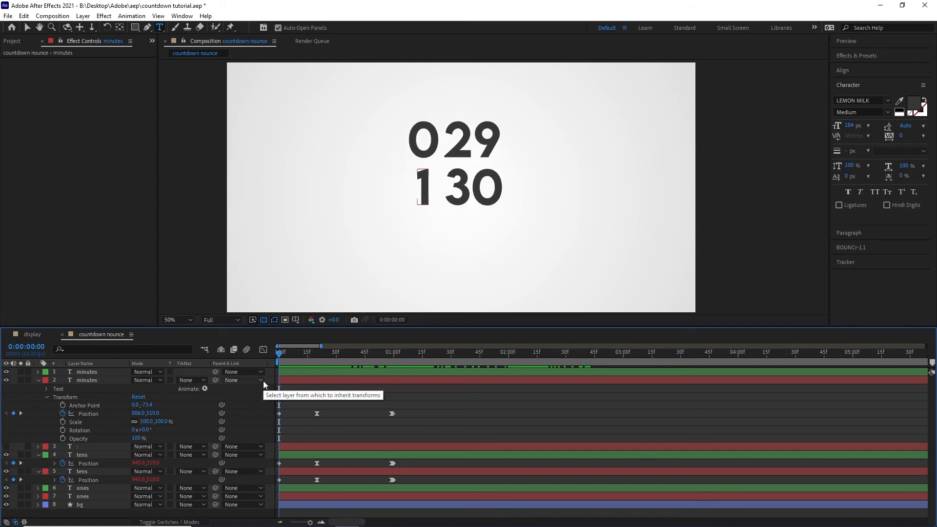
left_click(377, 352)
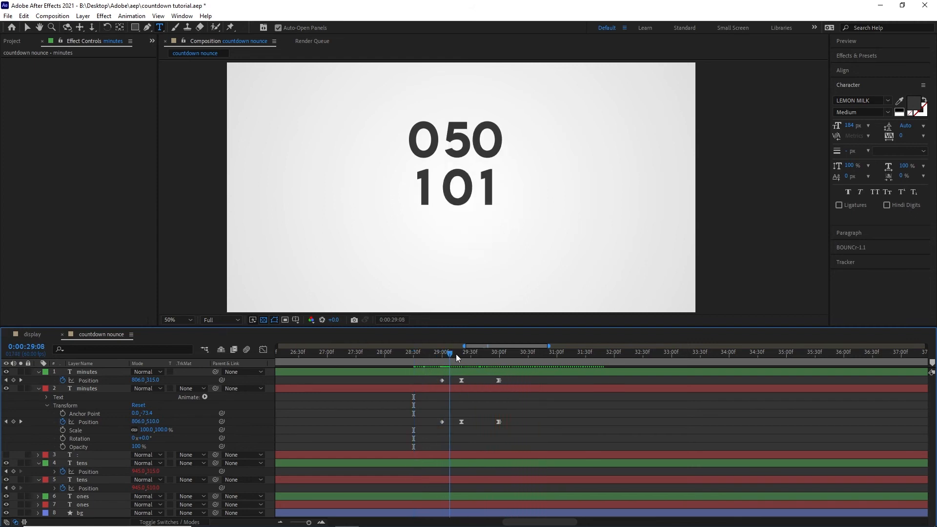
left_click(556, 351)
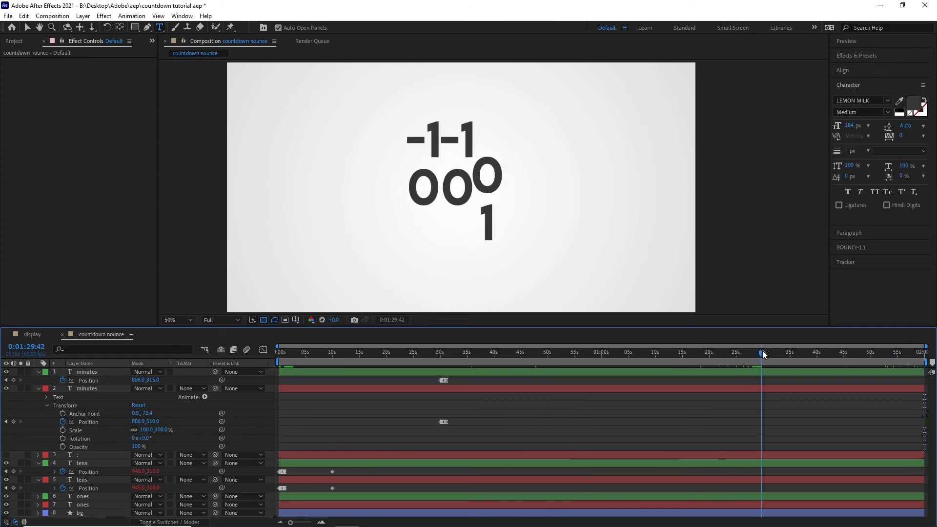
left_click(766, 351)
type("loo")
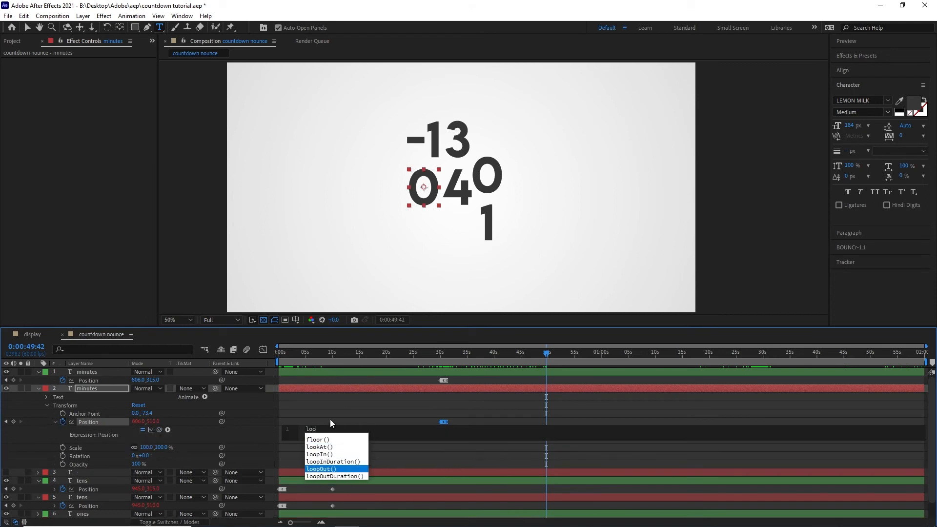
Add loopOut() to both minutes layers' Position and drag their keyframes earlier.
left_click(318, 468)
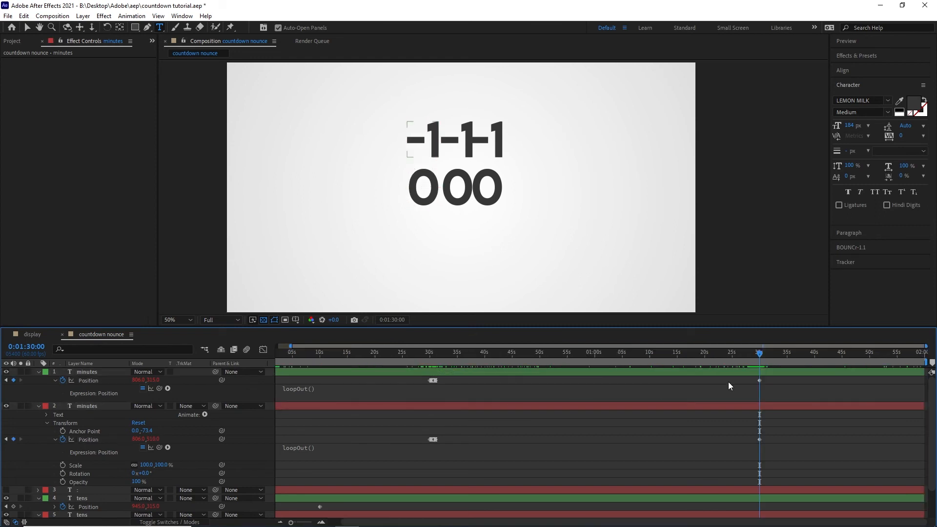
left_click_drag(759, 351, 749, 352)
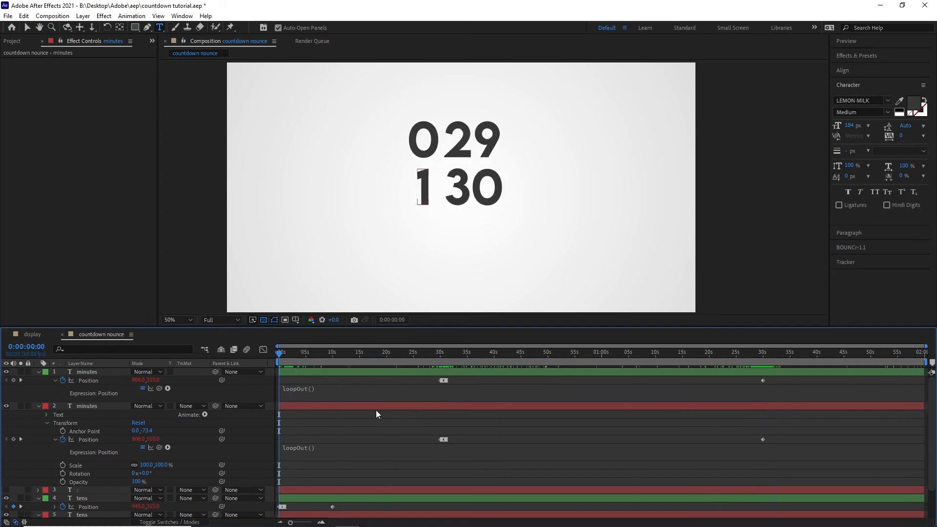
mouse_move(553, 415)
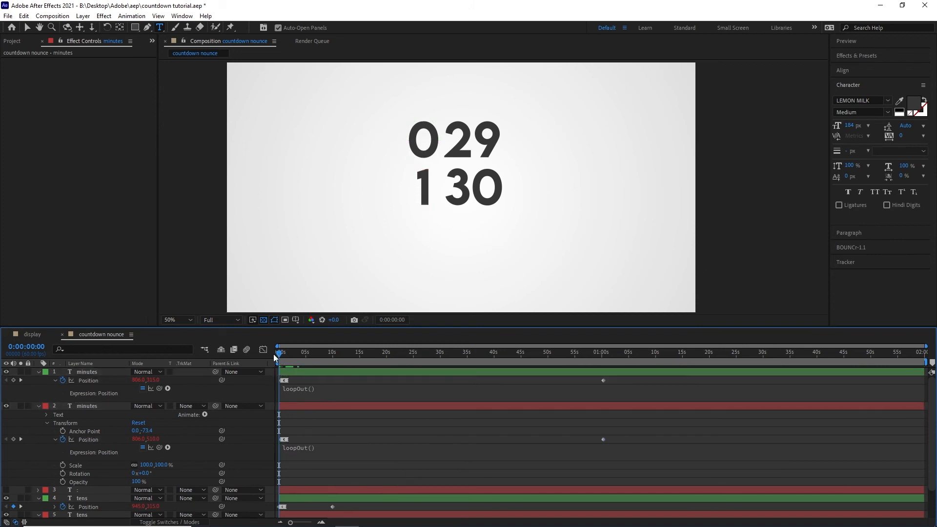
left_click(603, 351)
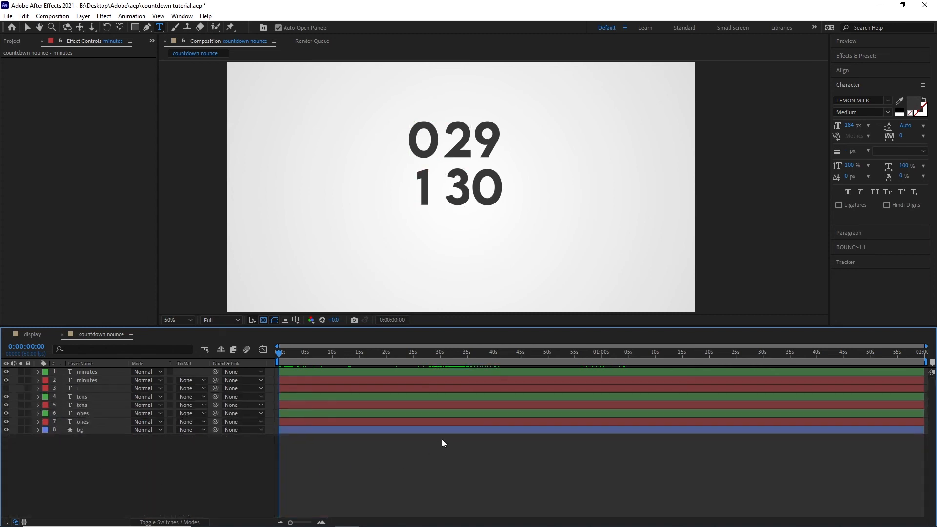
Preview the countdown from the start and turn off the bg layer's visibility.
left_click(329, 351)
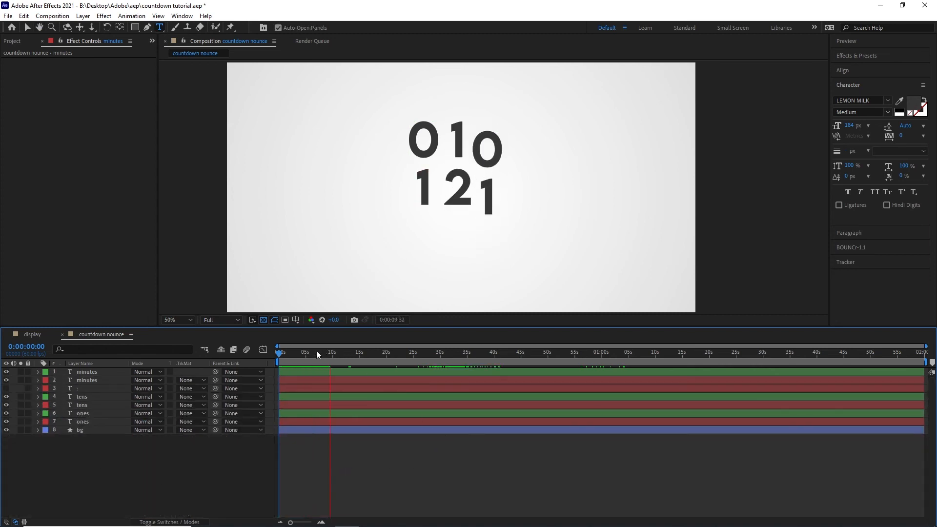
left_click(474, 352)
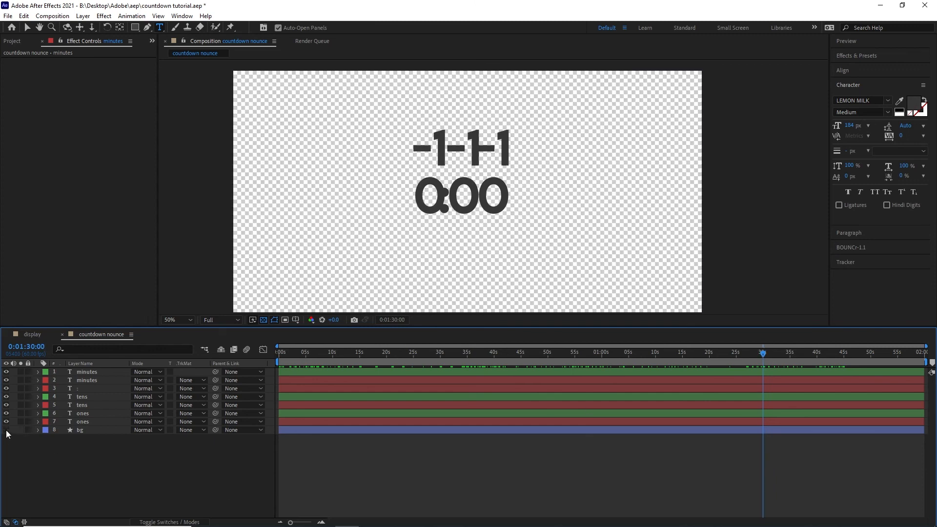
Pre-compose the digit and colon layers as 'countdown' with Time Remapping, then draw a rectangle inside.
left_click(82, 421)
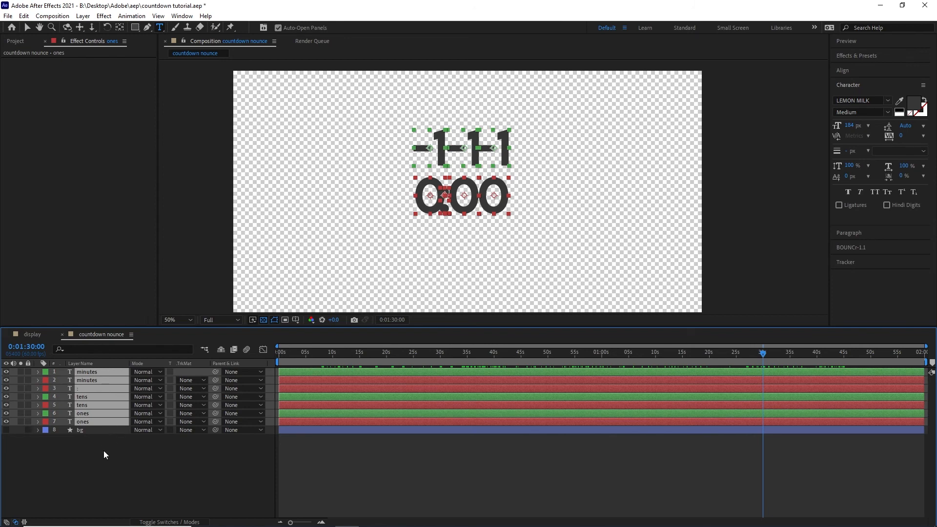
left_click_drag(762, 351, 281, 351)
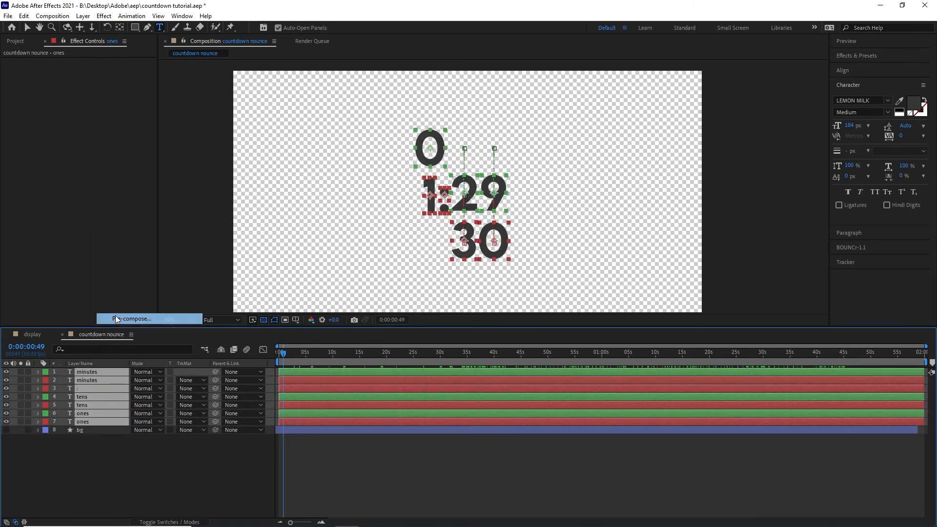
type("cou")
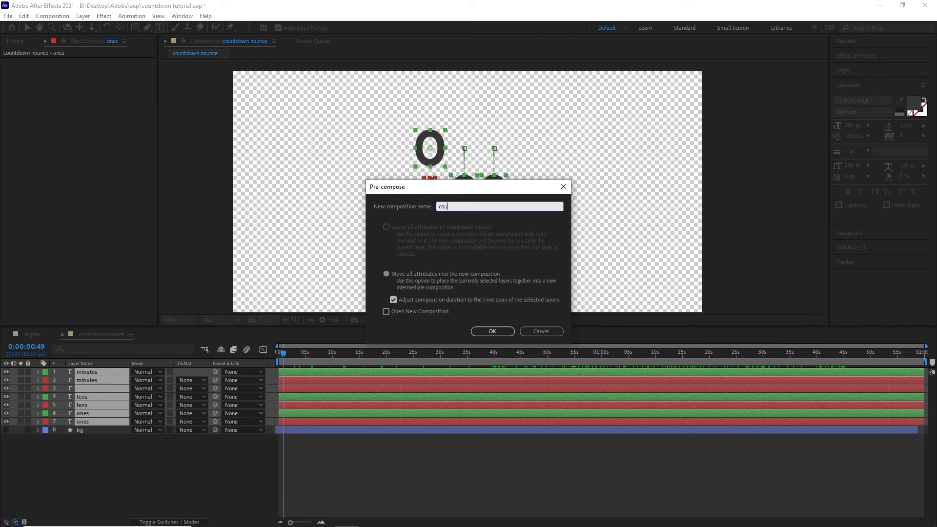
left_click(491, 331)
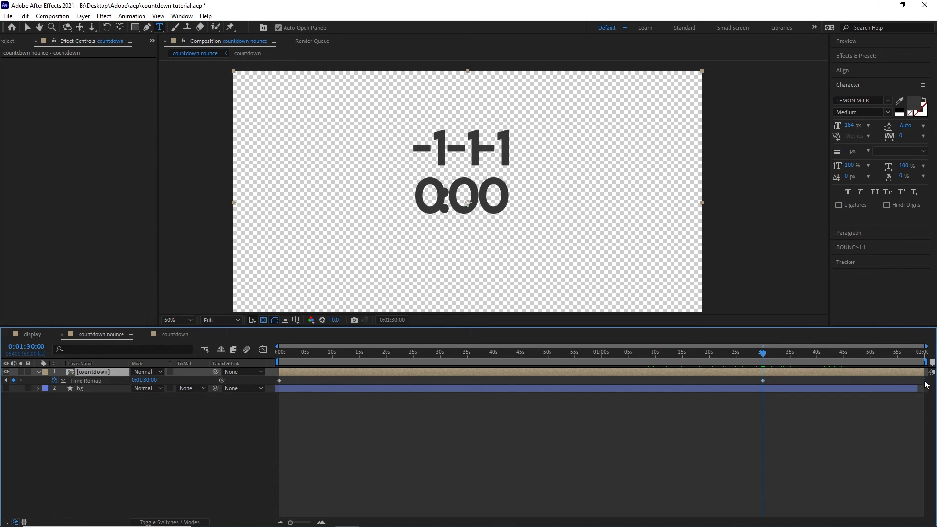
left_click(687, 351)
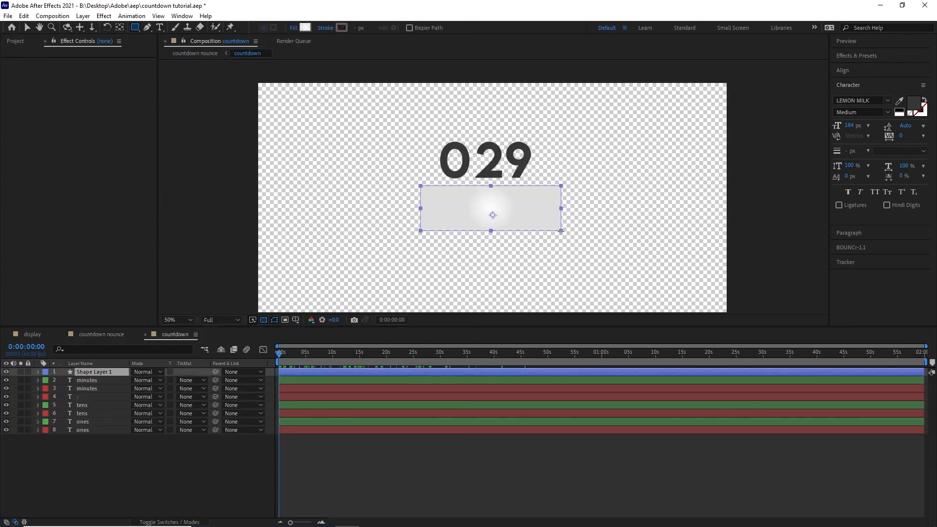
Set Take Matte From Layer to '1. matte' so the rectangle clips the digits, then check the start.
left_click(304, 27)
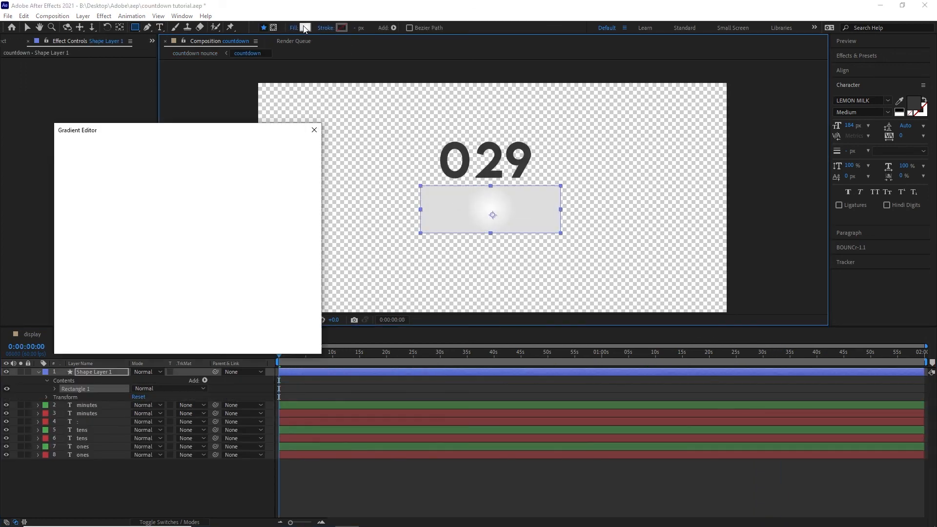
left_click(313, 130)
type("set m")
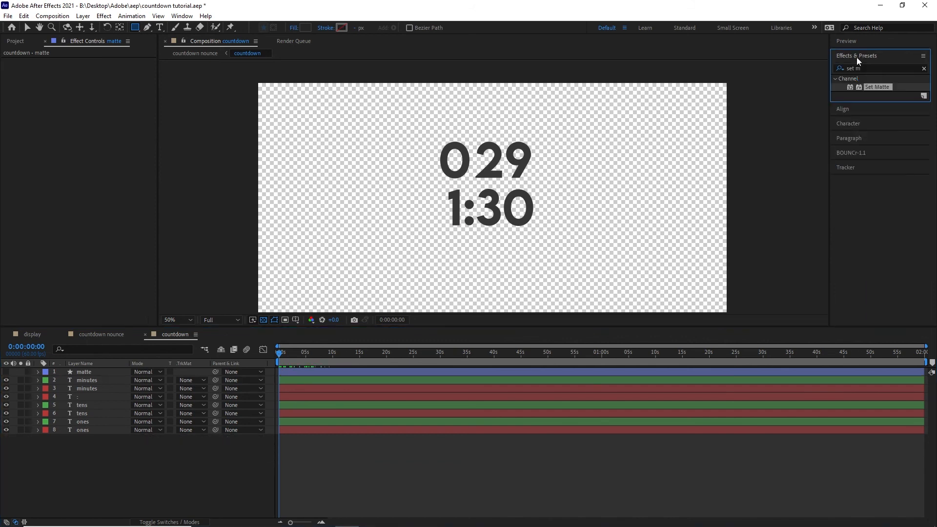
mouse_move(880, 94)
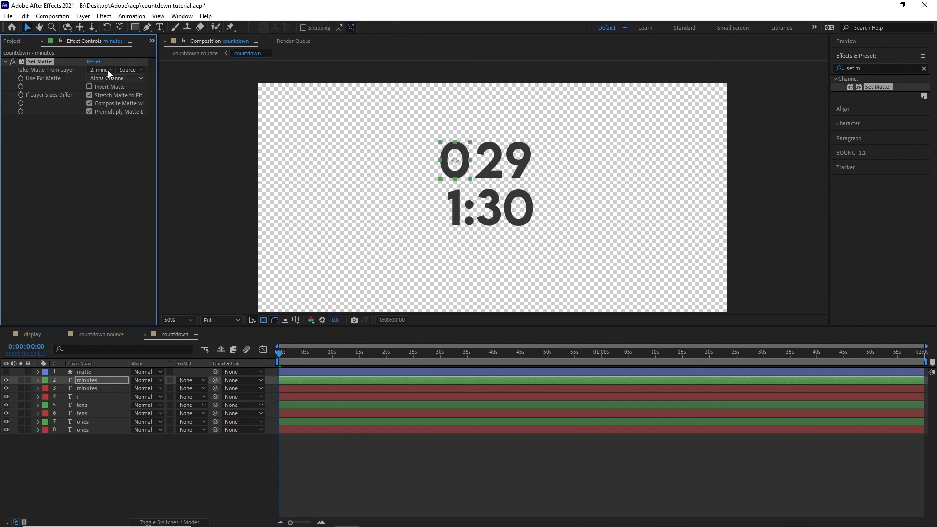
left_click(100, 69)
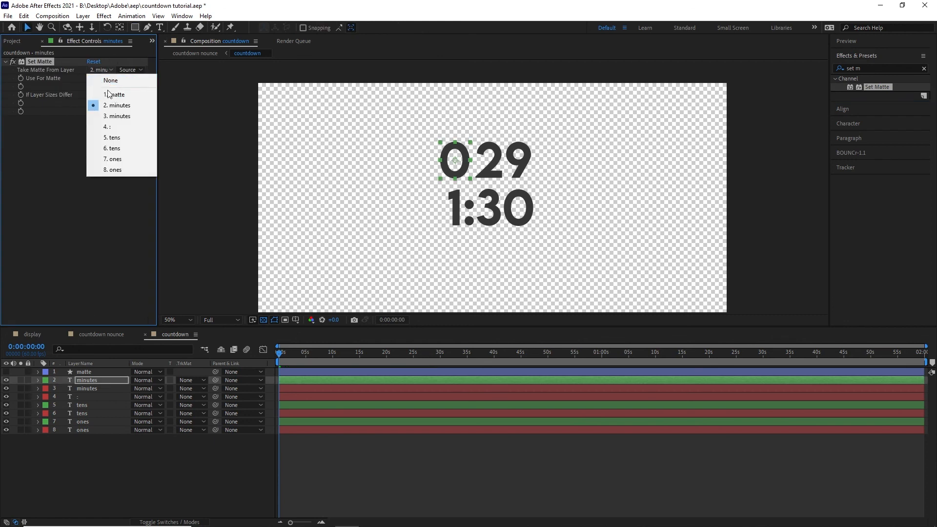
left_click(115, 94)
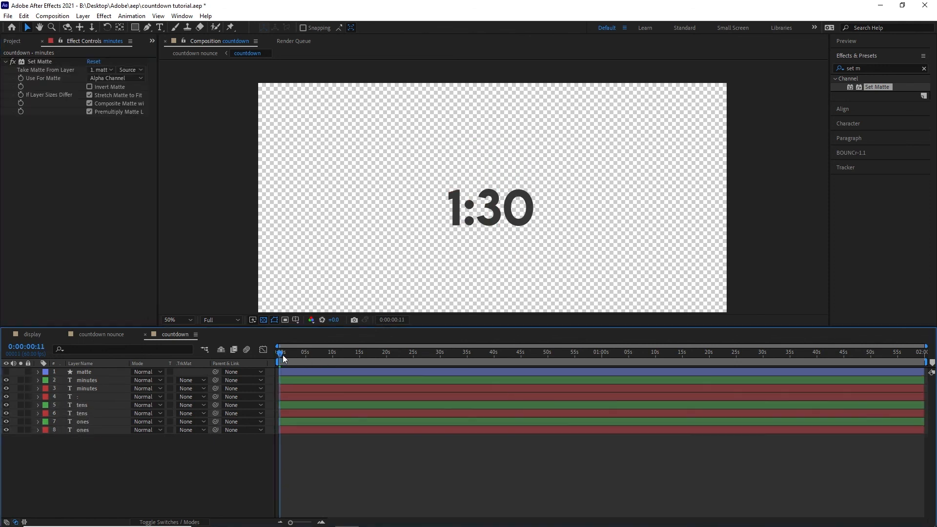
left_click_drag(280, 352, 293, 352)
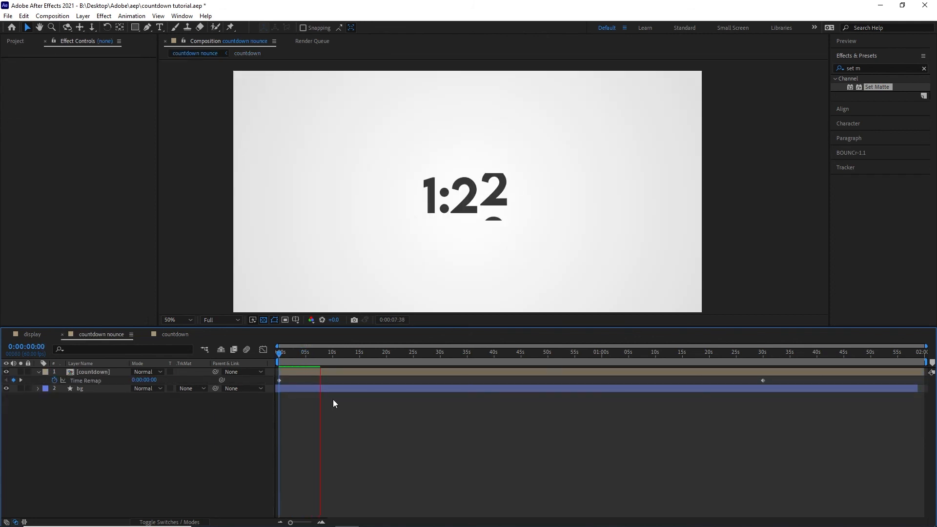
left_click(247, 54)
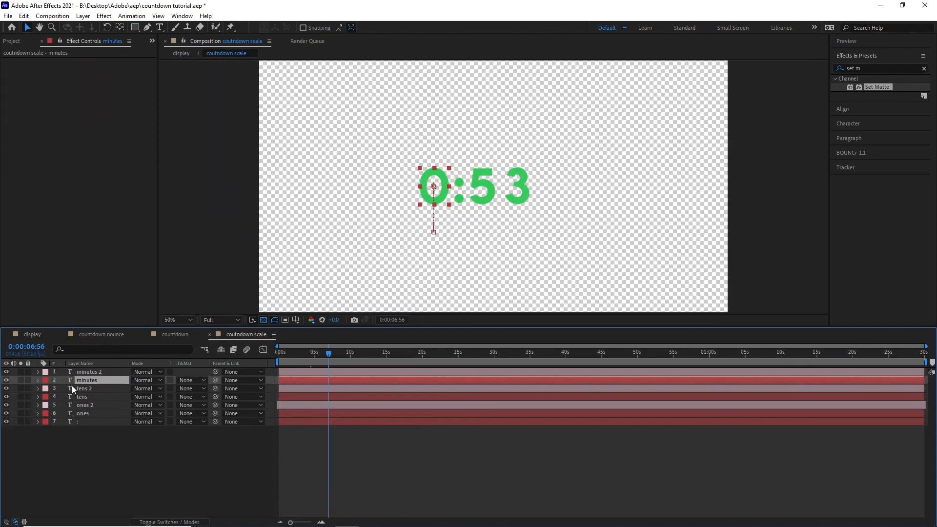
left_click(37, 380)
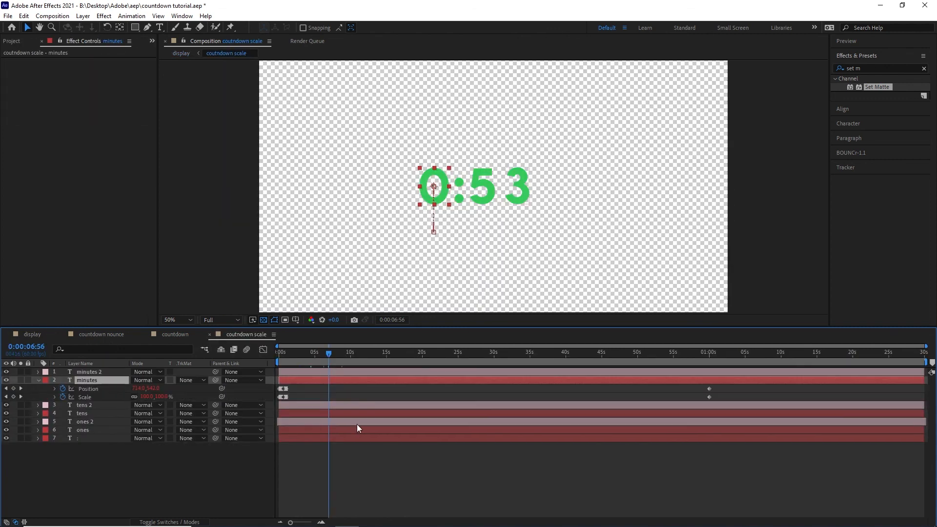
mouse_move(91, 411)
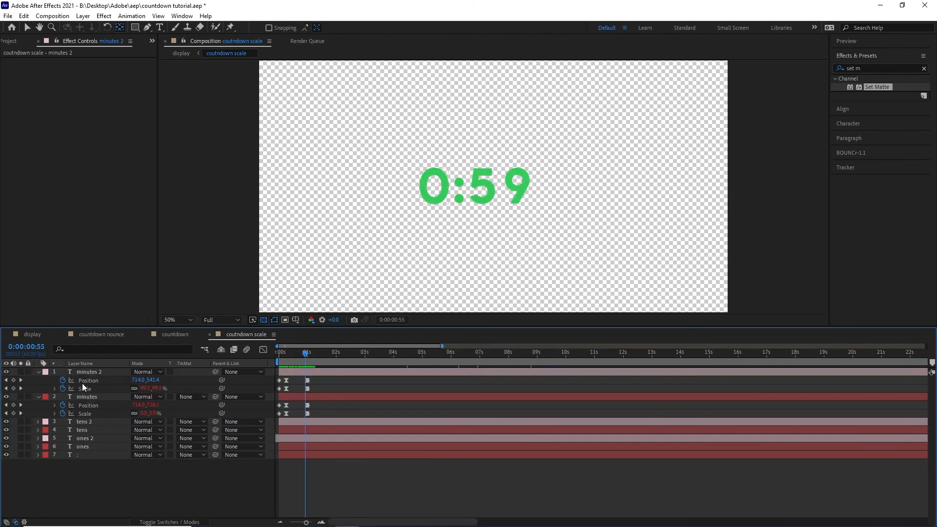
left_click(248, 54)
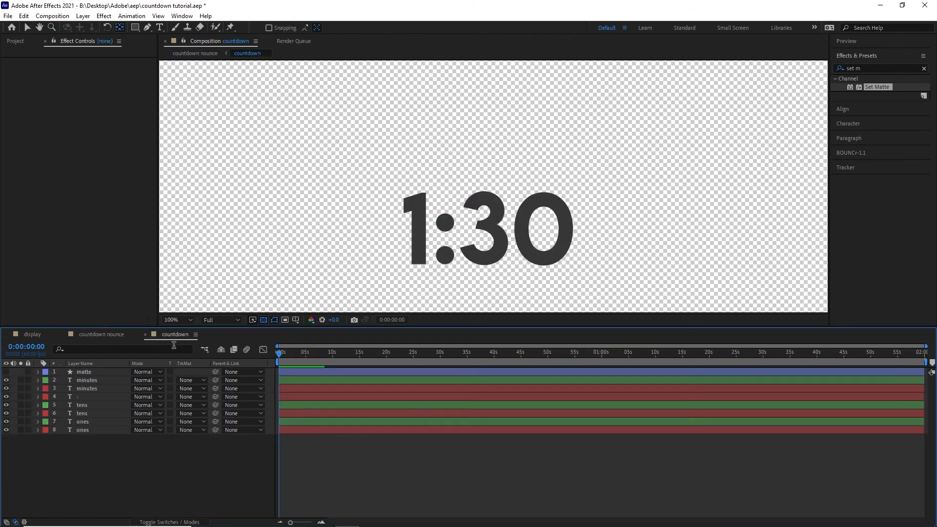